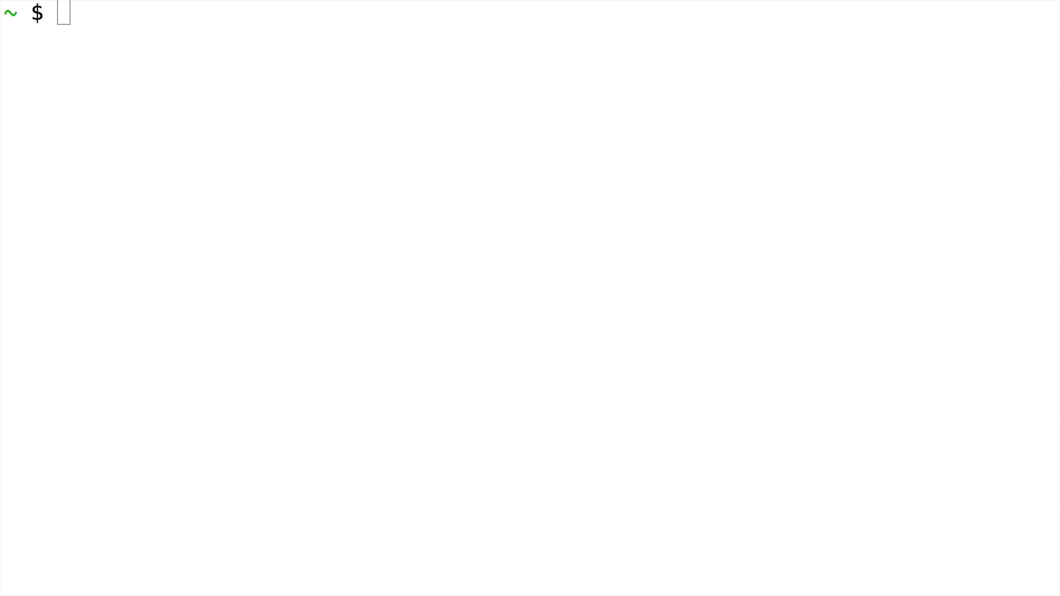
pyautogui.moveTo(927, 205)
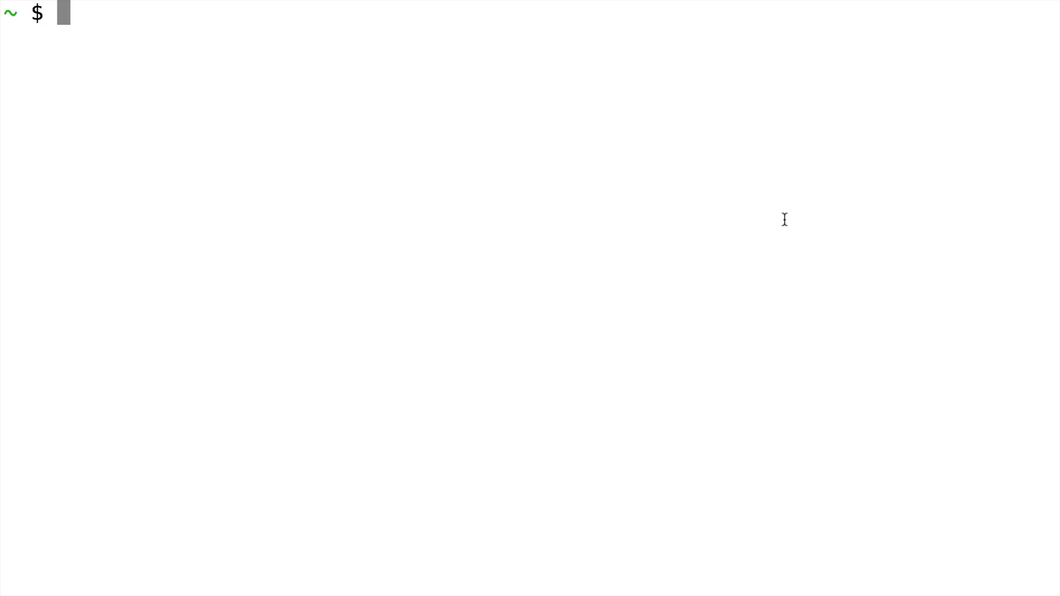
# - Install express-generator globally with npm
pyautogui.write('npm install -g express-generat')
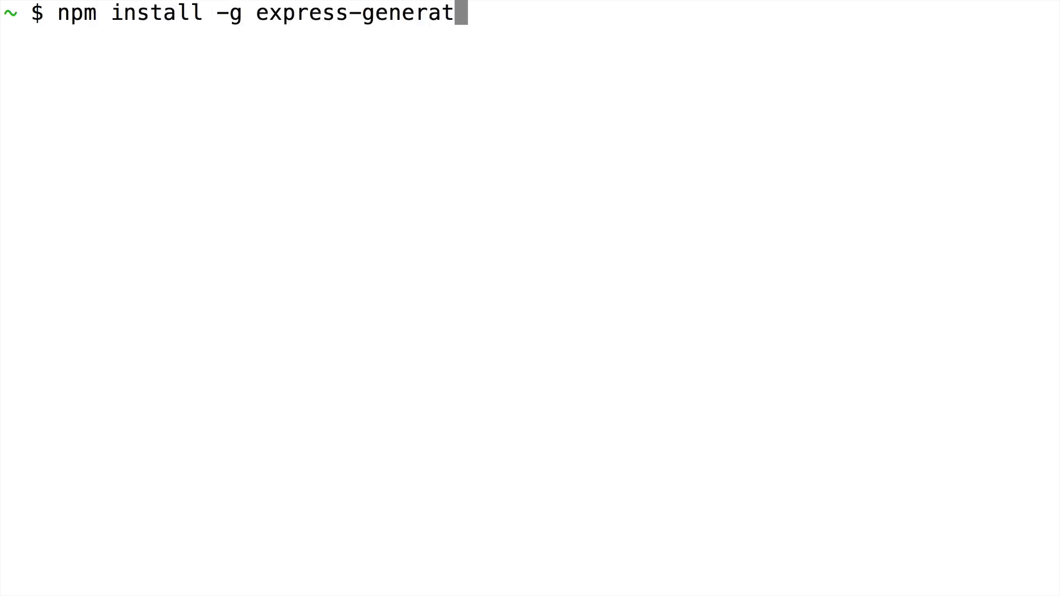
pyautogui.press('Return')
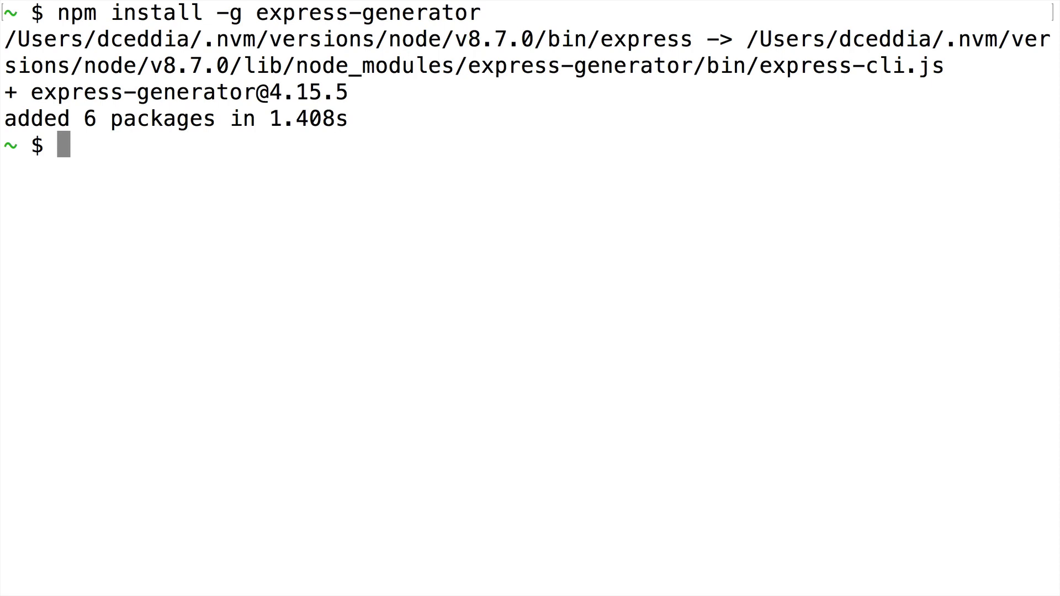
# - Generate a new Express app named react-backend
pyautogui.write('expres')
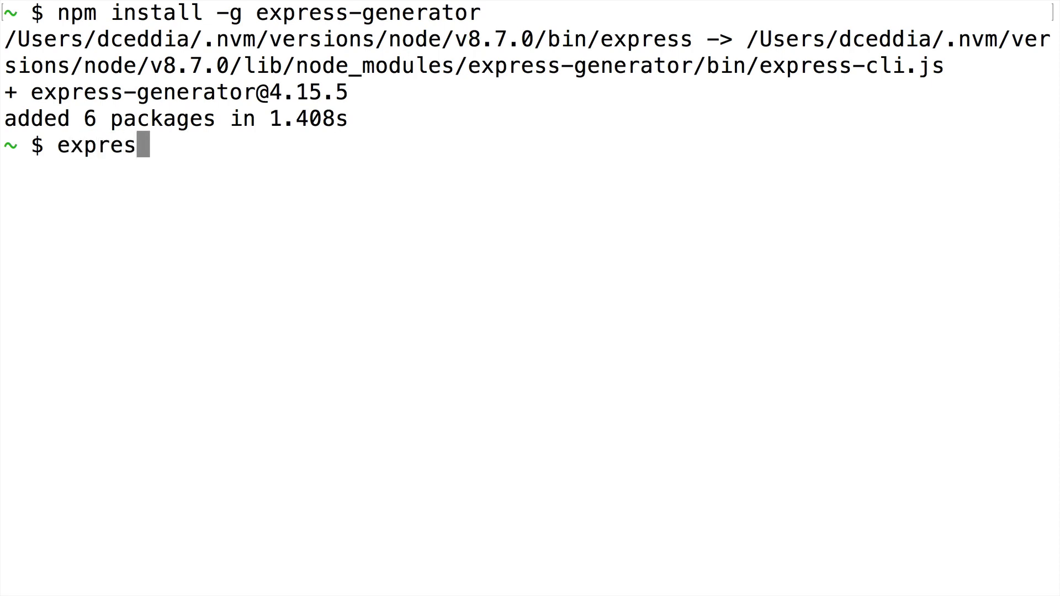
pyautogui.write('s')
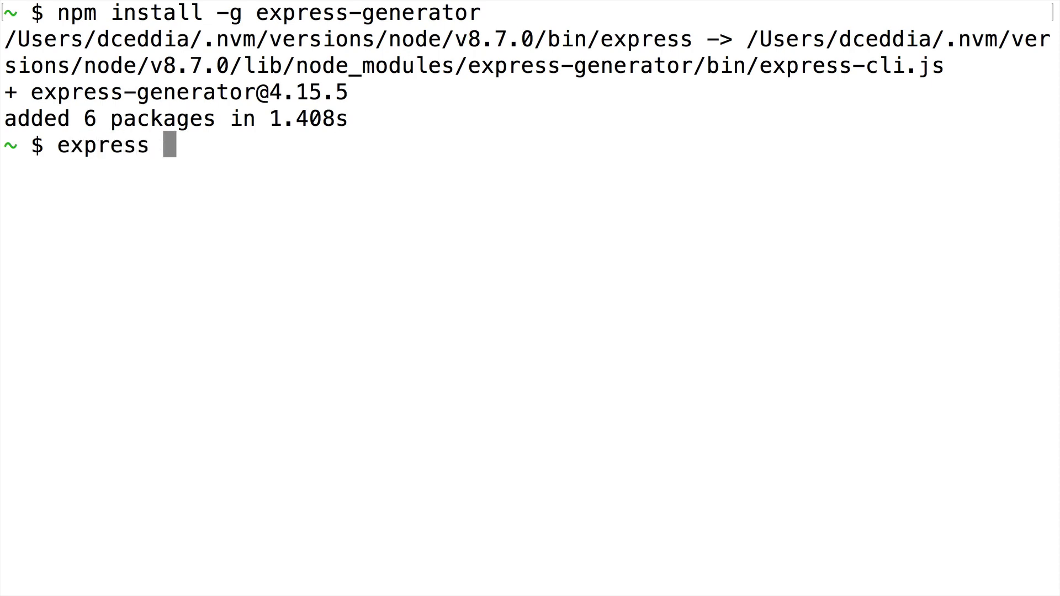
pyautogui.write('react-backend')
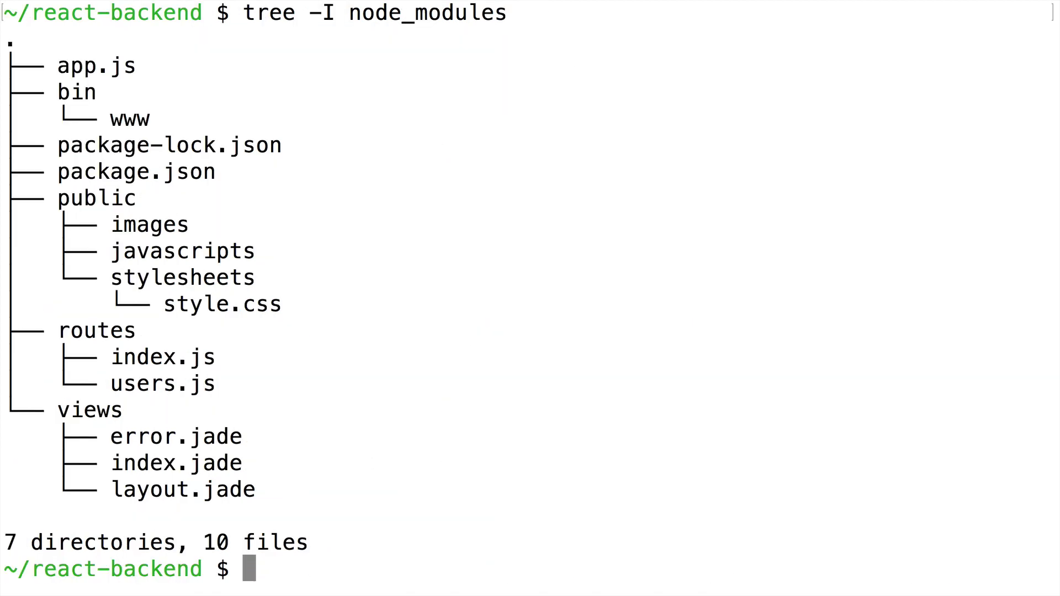
pyautogui.moveTo(304, 378)
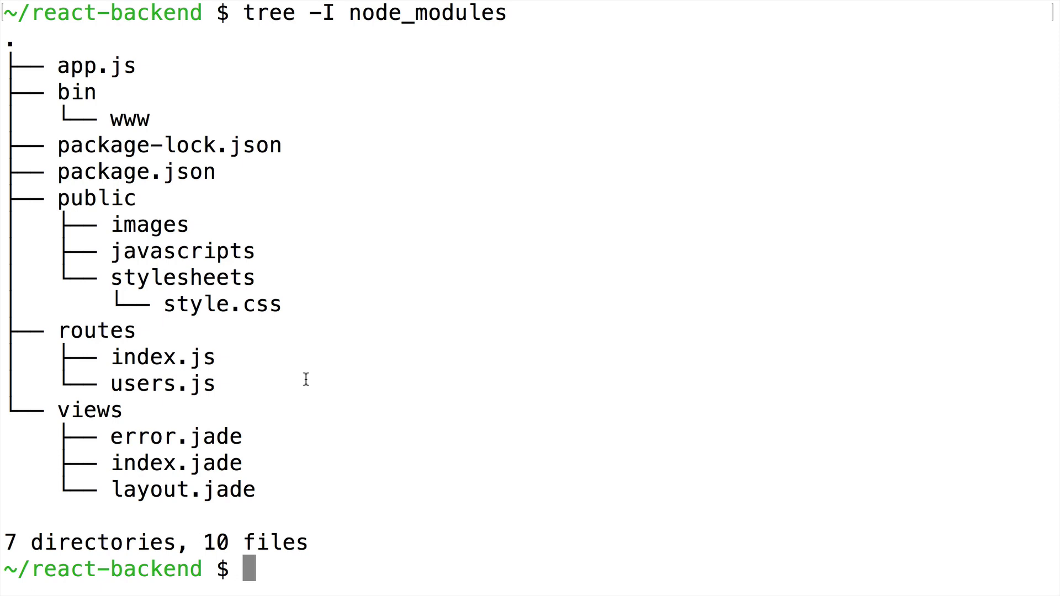
pyautogui.moveTo(85, 336)
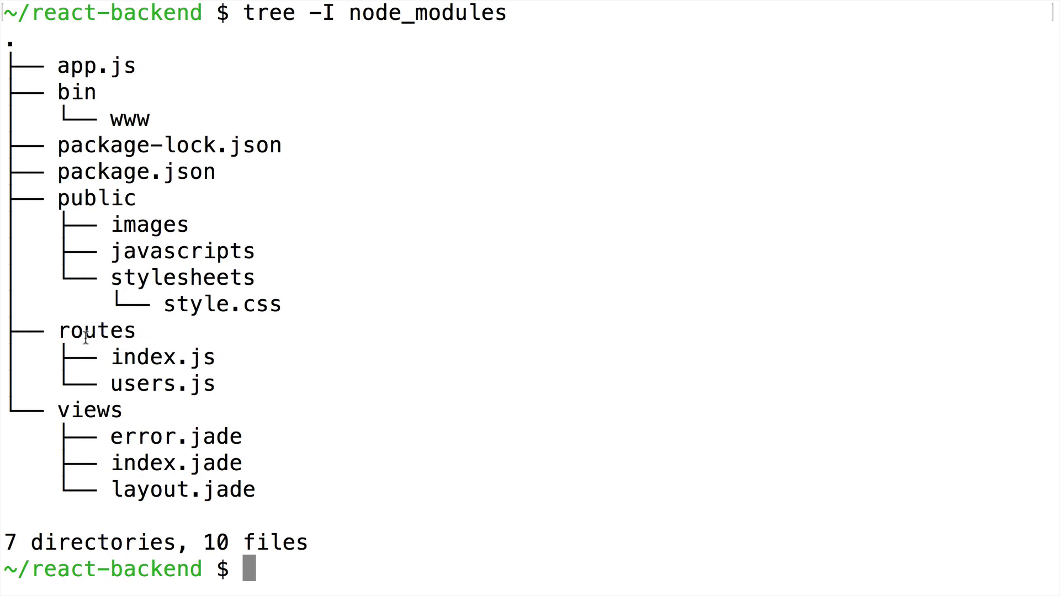
# - Open routes/users.js in MacVim via mvim
pyautogui.doubleClick(163, 383)
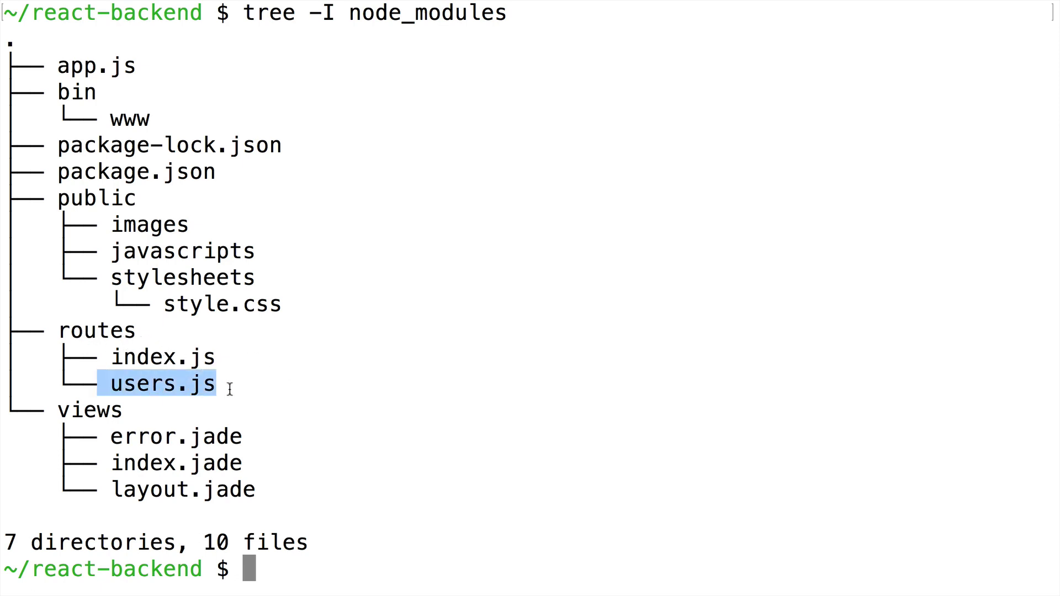
pyautogui.write('mvi')
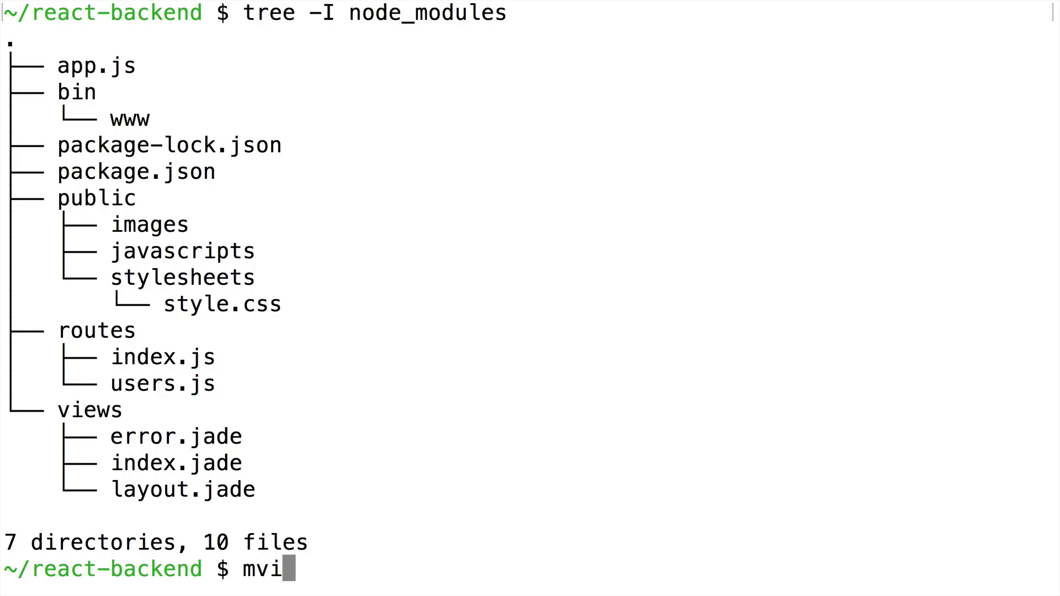
pyautogui.press('Return')
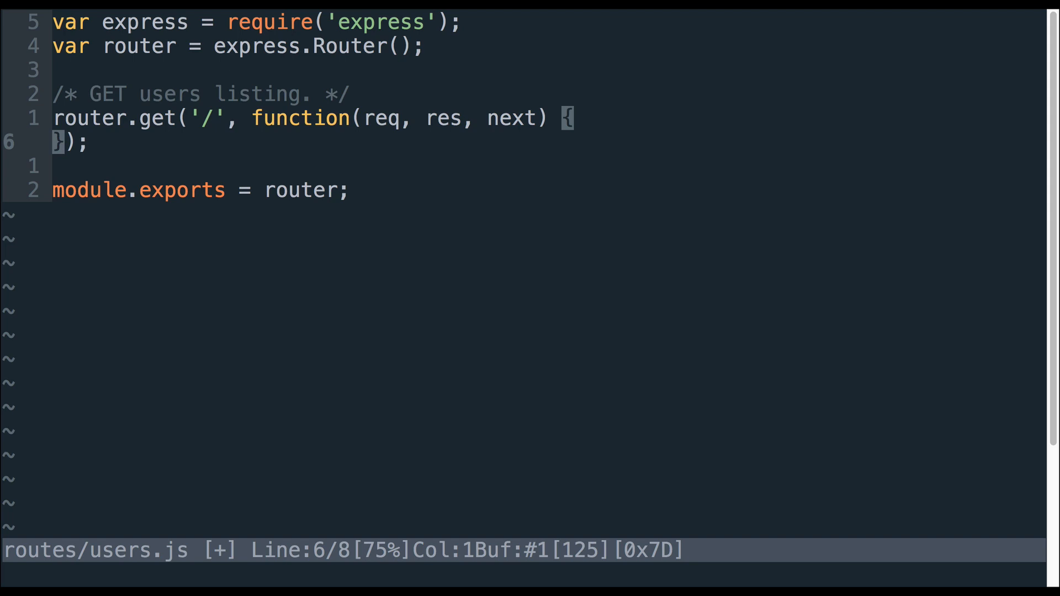
# - Start a res.json([...]) call inside the users route handler
pyautogui.press('o')
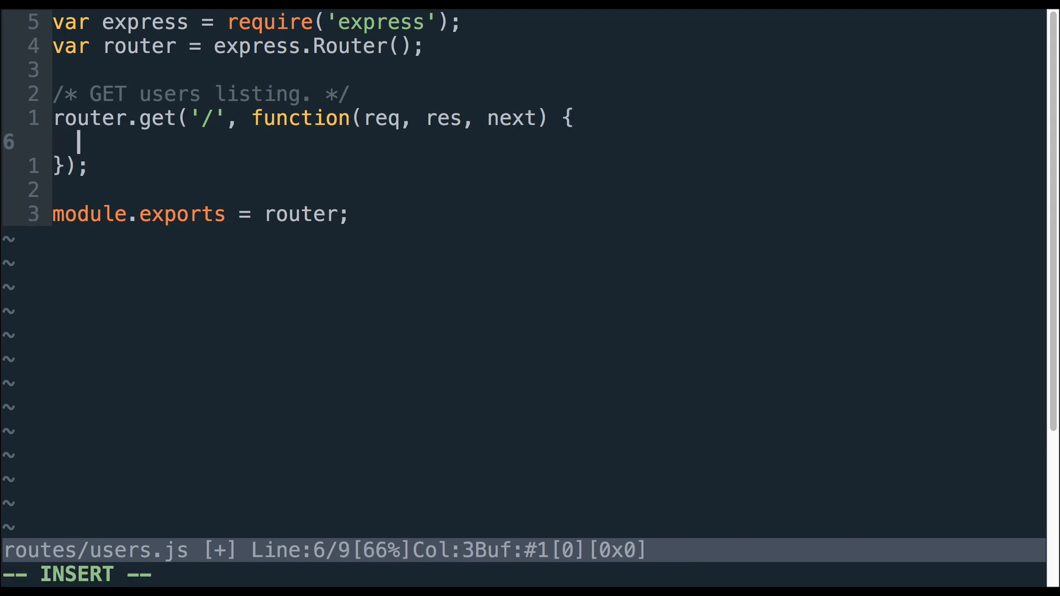
pyautogui.write('res.j')
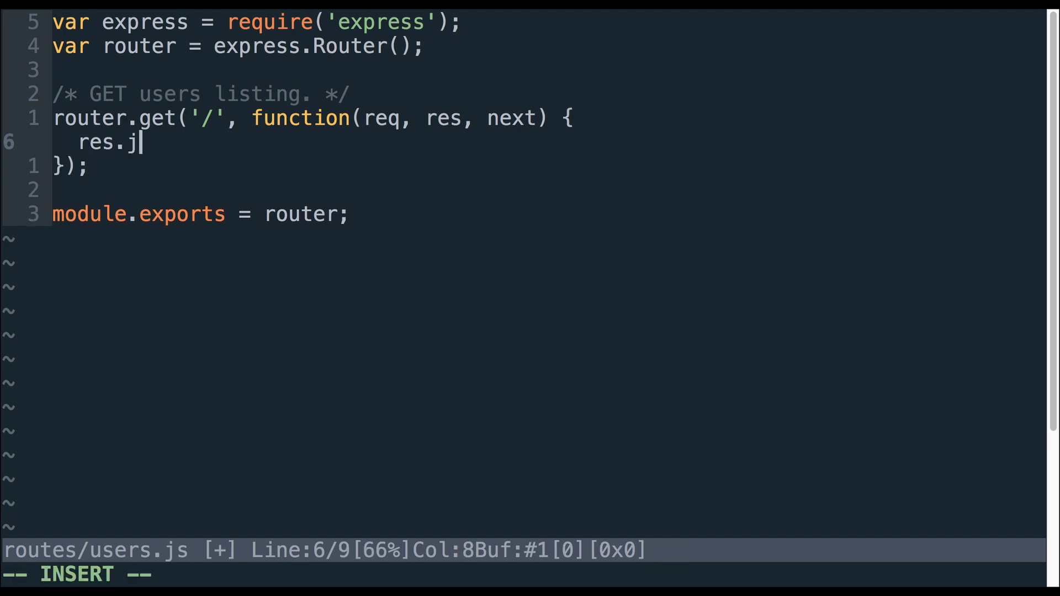
pyautogui.write('son(')
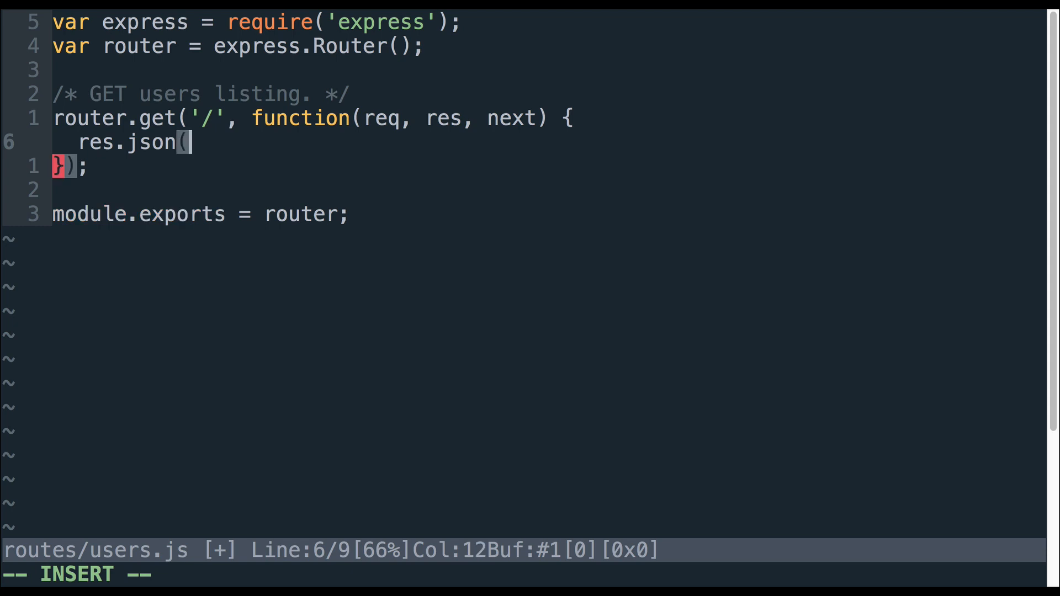
pyautogui.write('[')
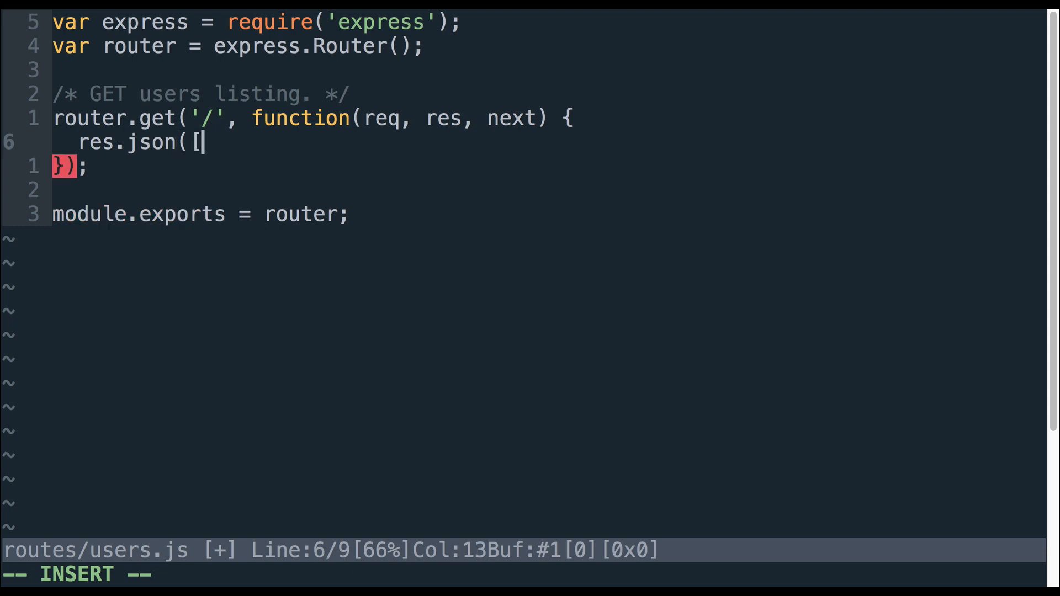
pyautogui.press('Return')
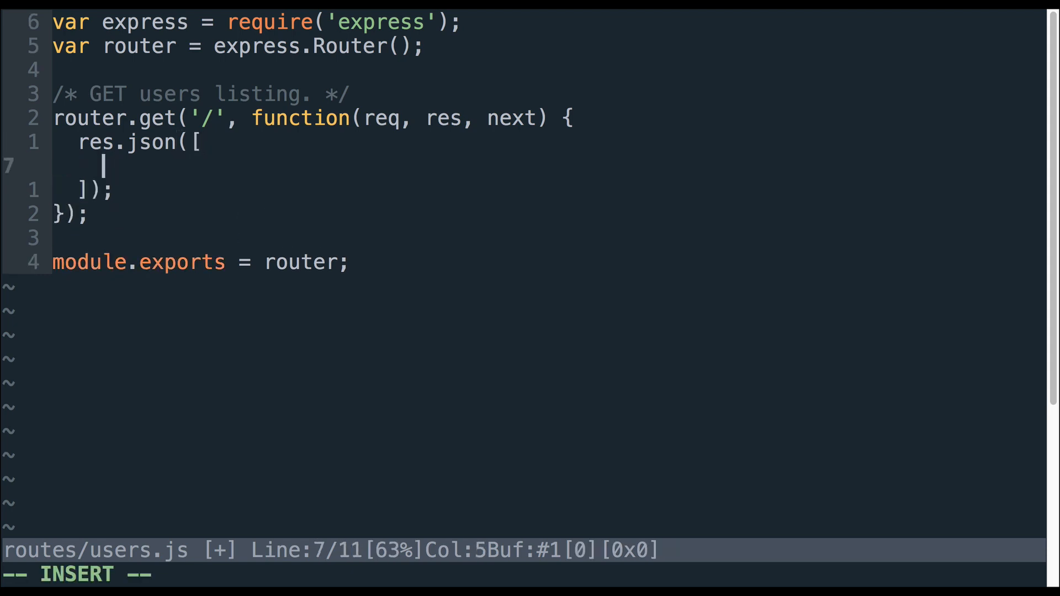
# - Fill the array with user objects: id 1 username "somebody", id 2 "somebody_else"
pyautogui.write('{id: 1')
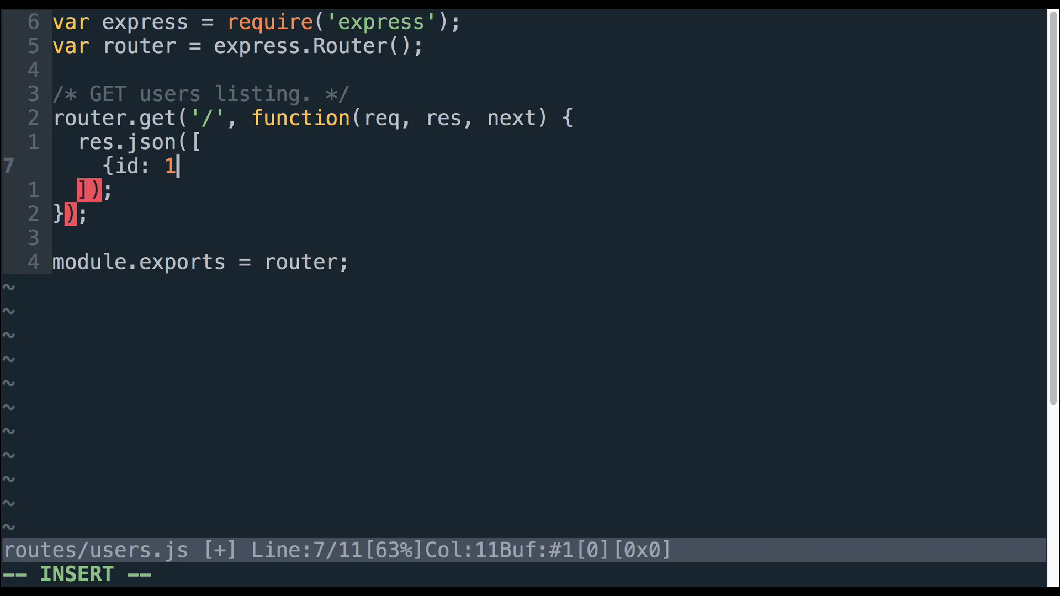
pyautogui.write(', usernnae')
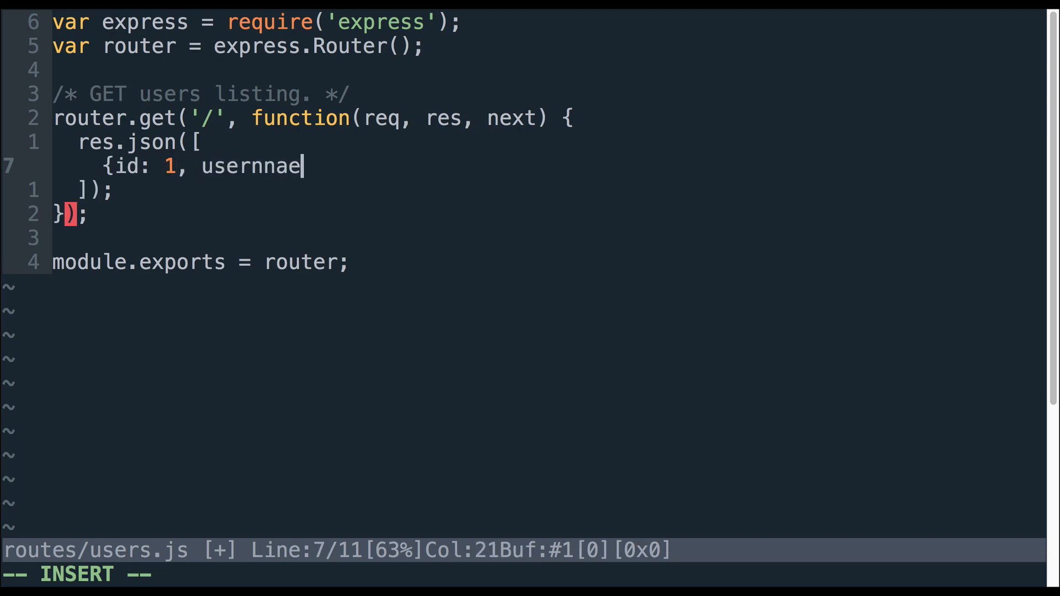
pyautogui.write('me: "somebody"},')
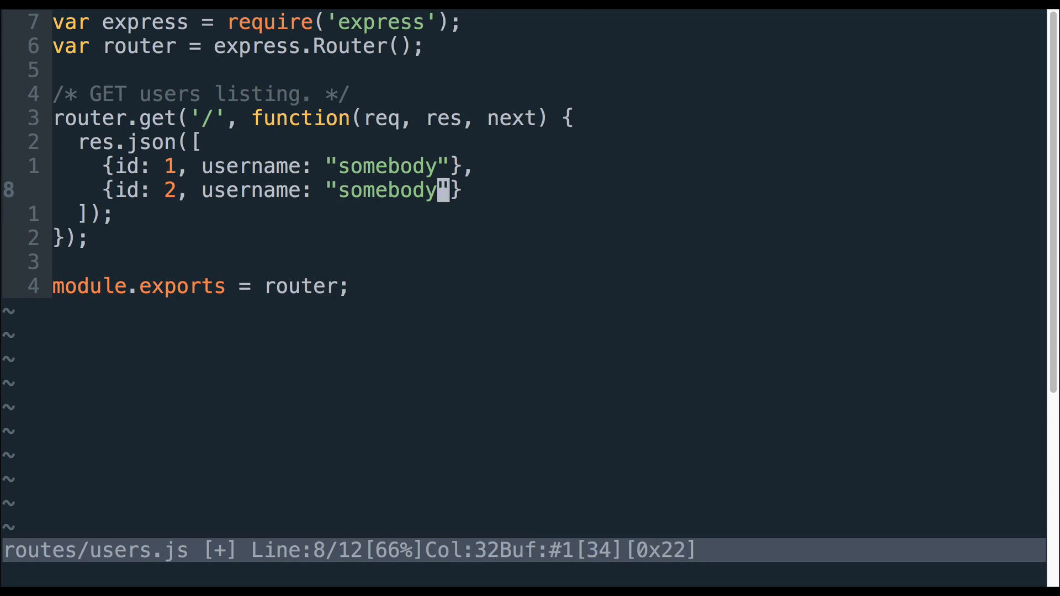
pyautogui.write('_else')
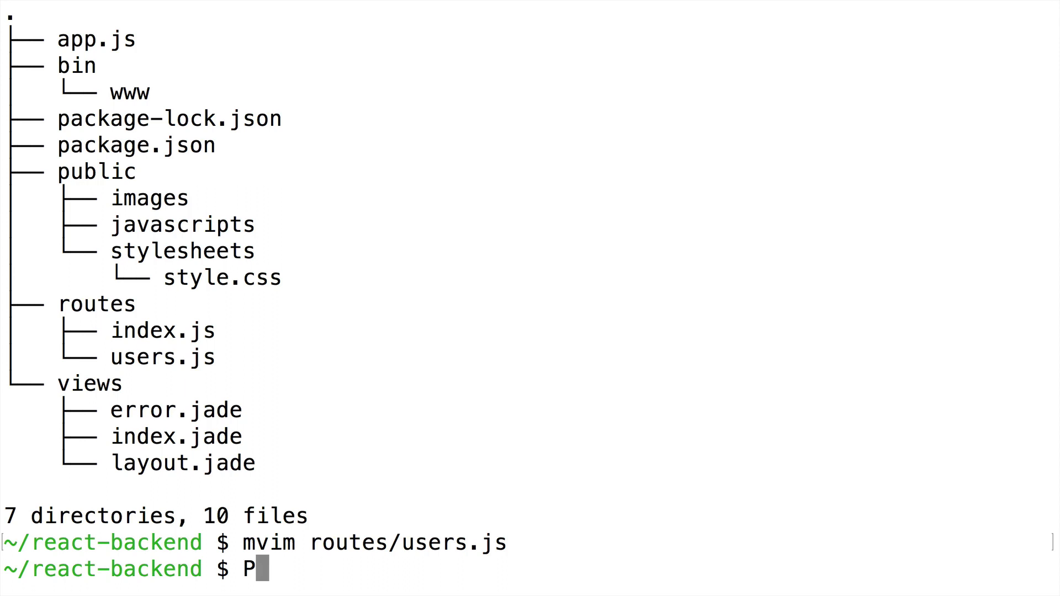
# - Run the Express app with PORT=3001 npm start, highlight PORT=3001, then stop the server
pyautogui.write('ORT=3001 npm start')
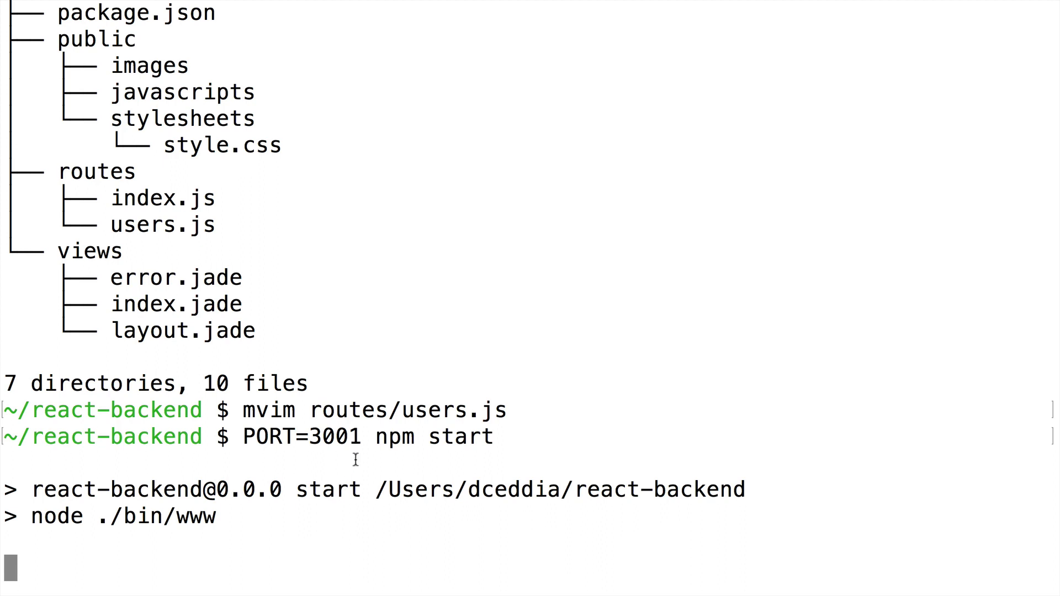
pyautogui.moveTo(325, 480)
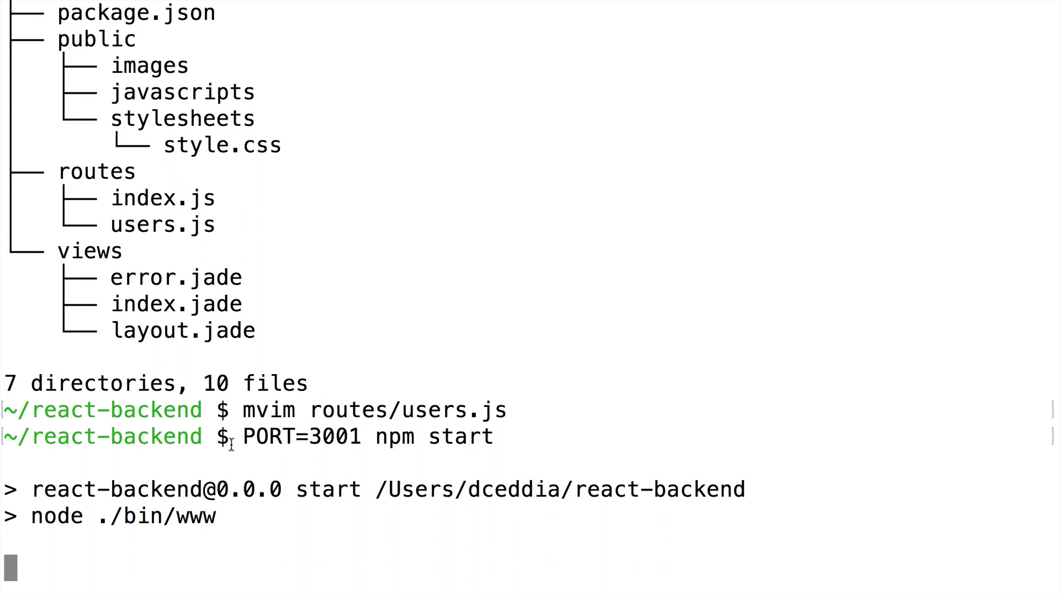
pyautogui.doubleClick(263, 436)
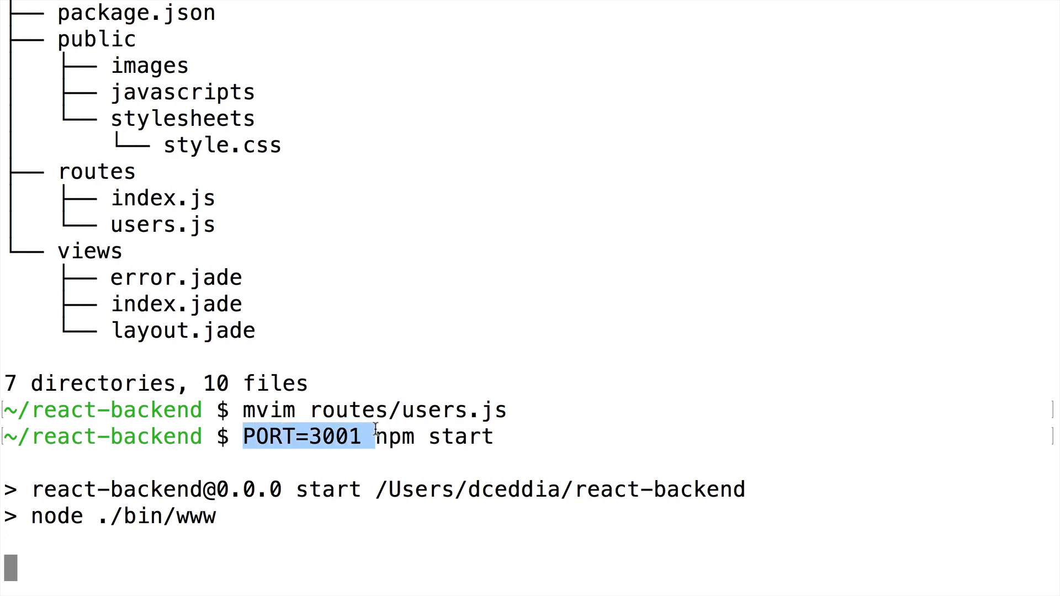
pyautogui.moveTo(613, 304)
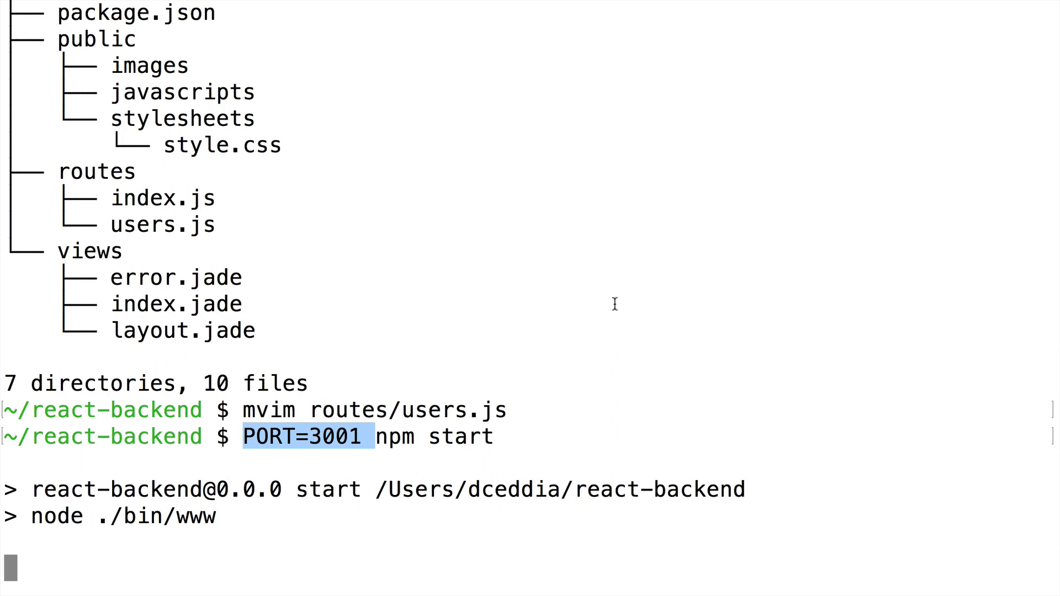
pyautogui.press('ctrl+c')
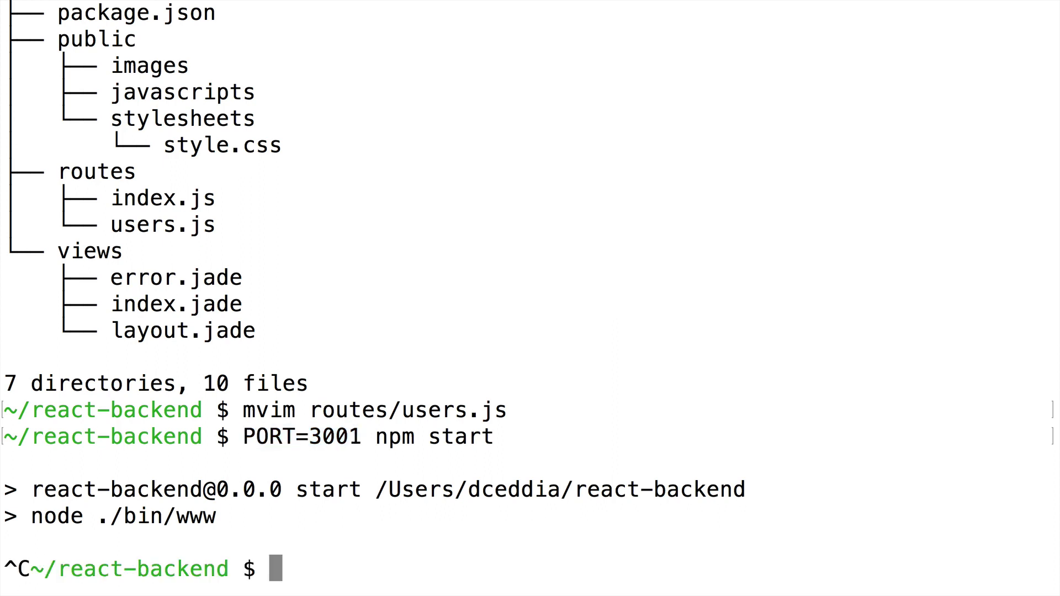
# - Enter the Windows-style alternative 'set PORT=3001 && node bin/www' at the prompt
pyautogui.write('set PO')
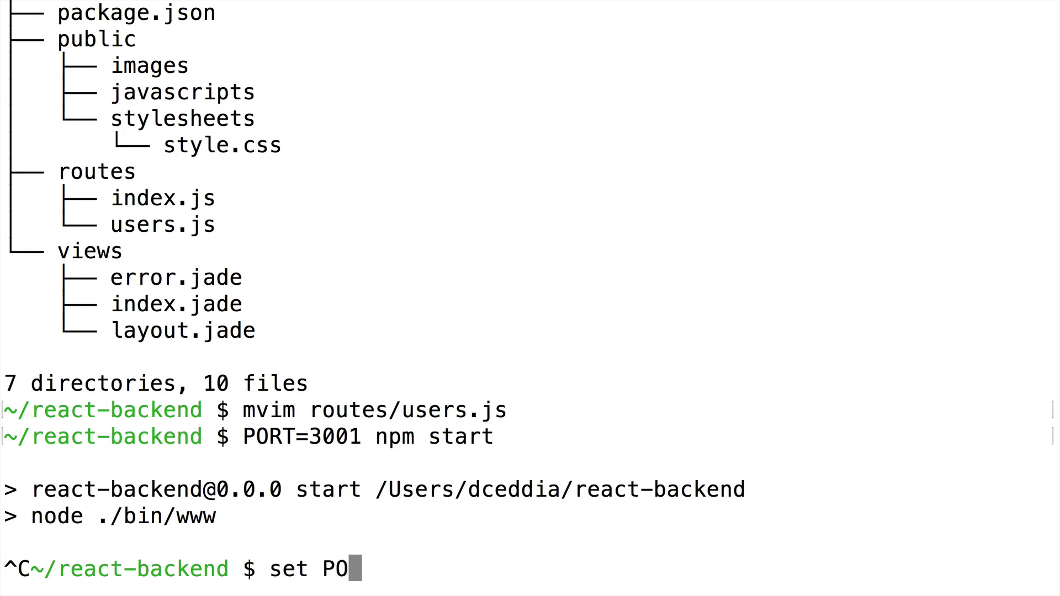
pyautogui.write('RT=3001 &')
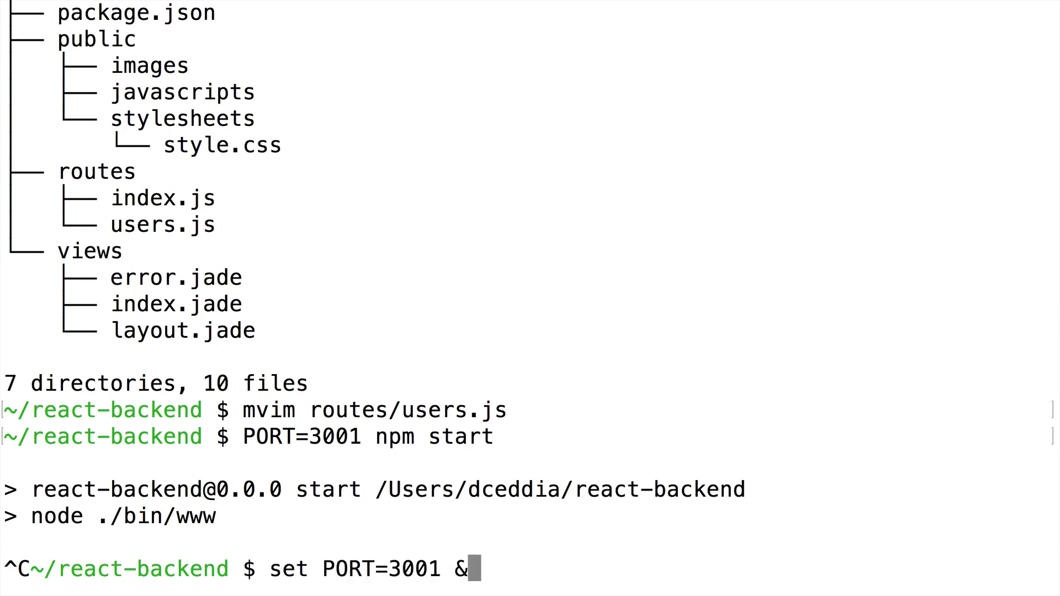
pyautogui.write('&')
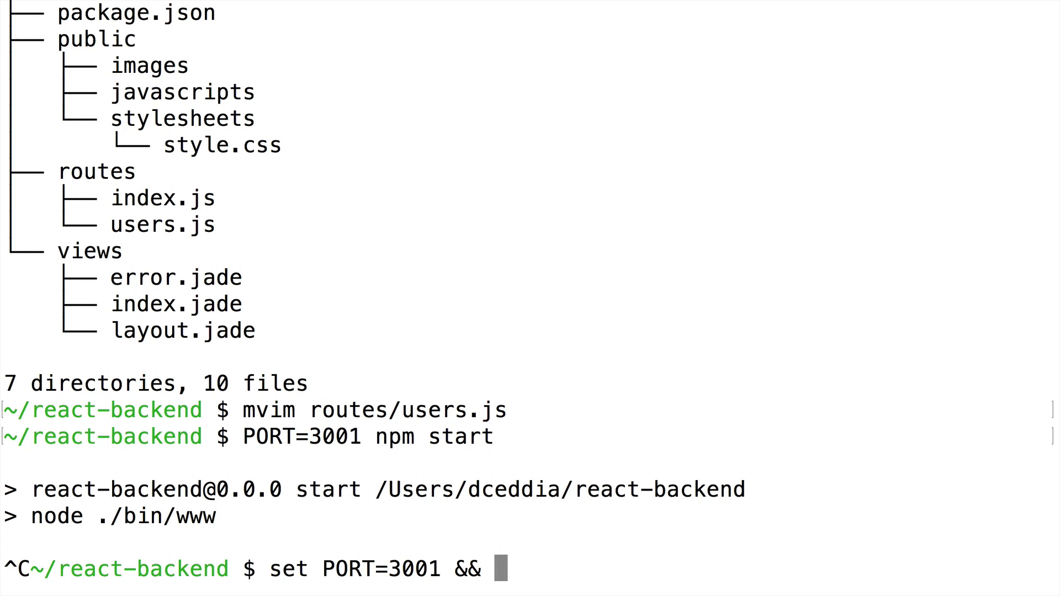
pyautogui.write('node bin/')
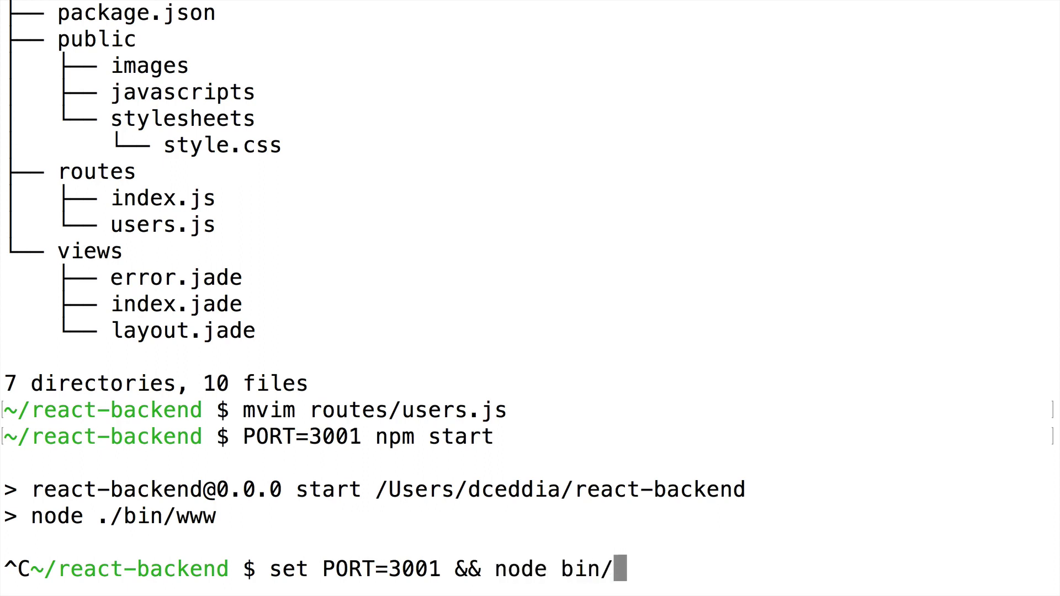
pyautogui.write('www')
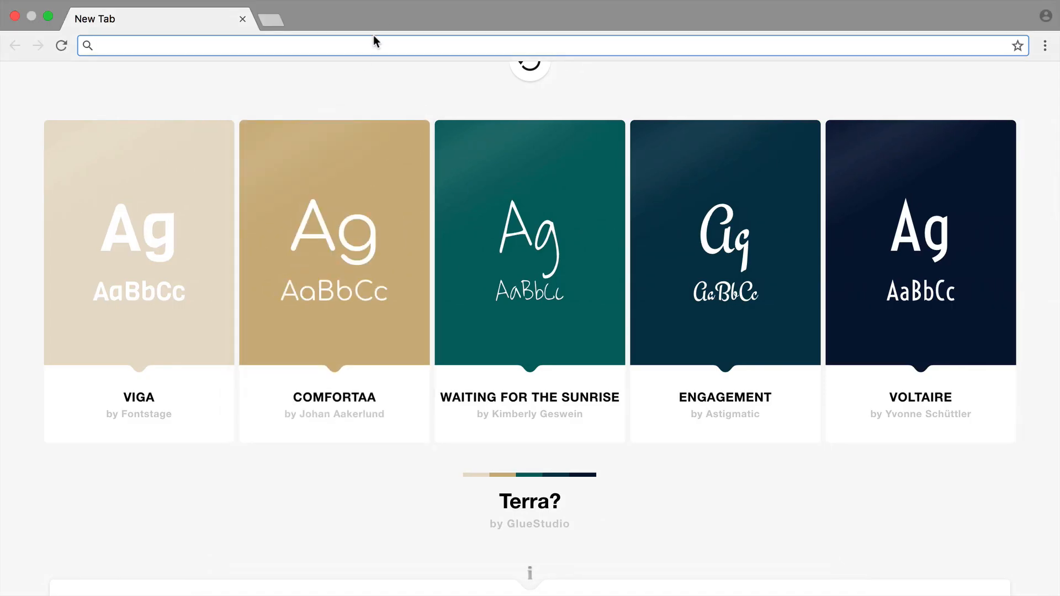
# - Load localhost:3001/users in Chrome to see the two-user JSON response
pyautogui.write('localhost:3001/users')
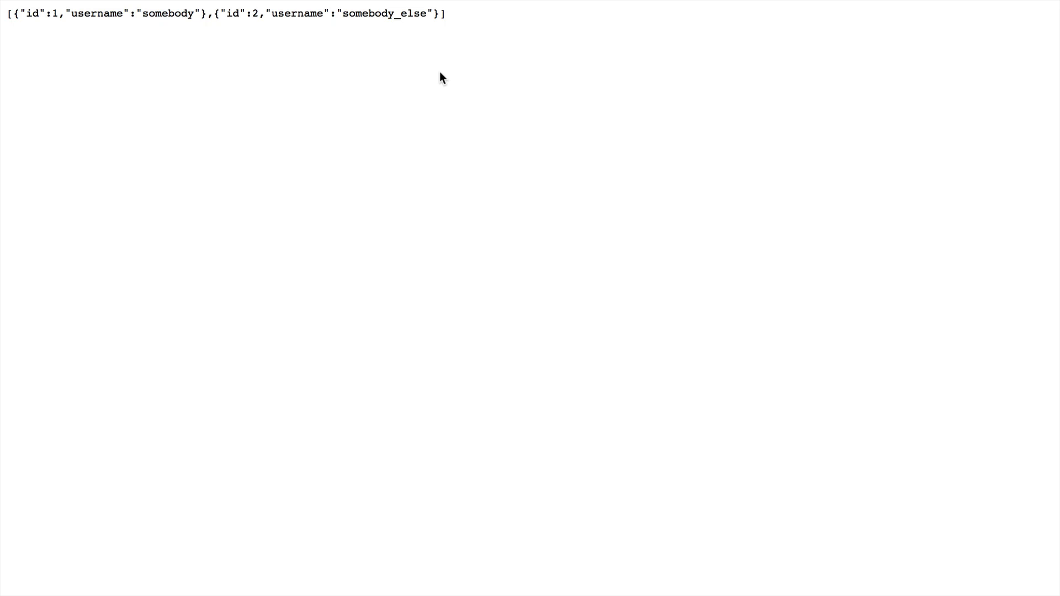
pyautogui.moveTo(473, 170)
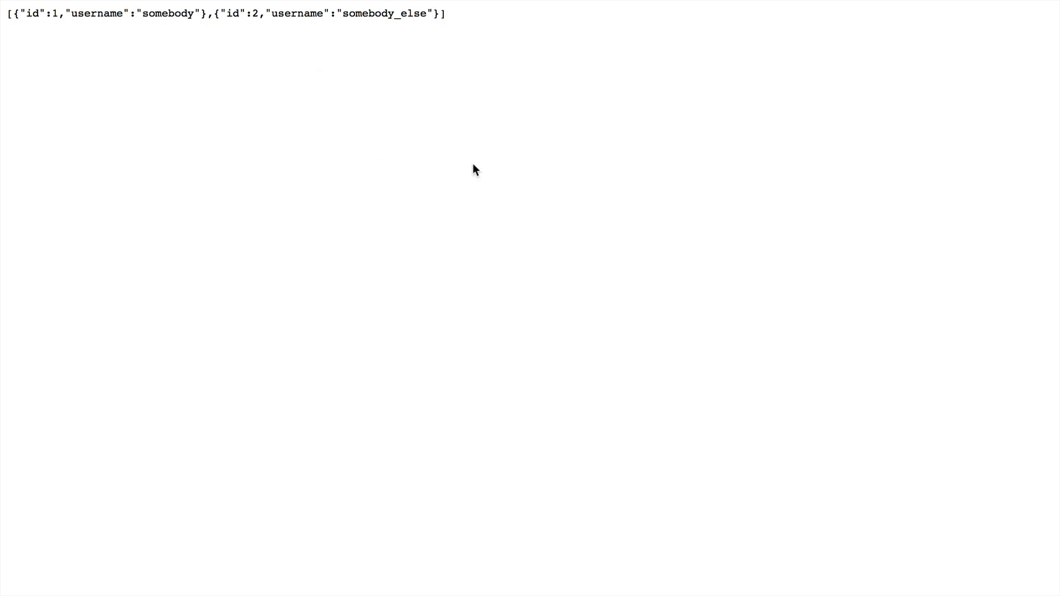
pyautogui.moveTo(987, 122)
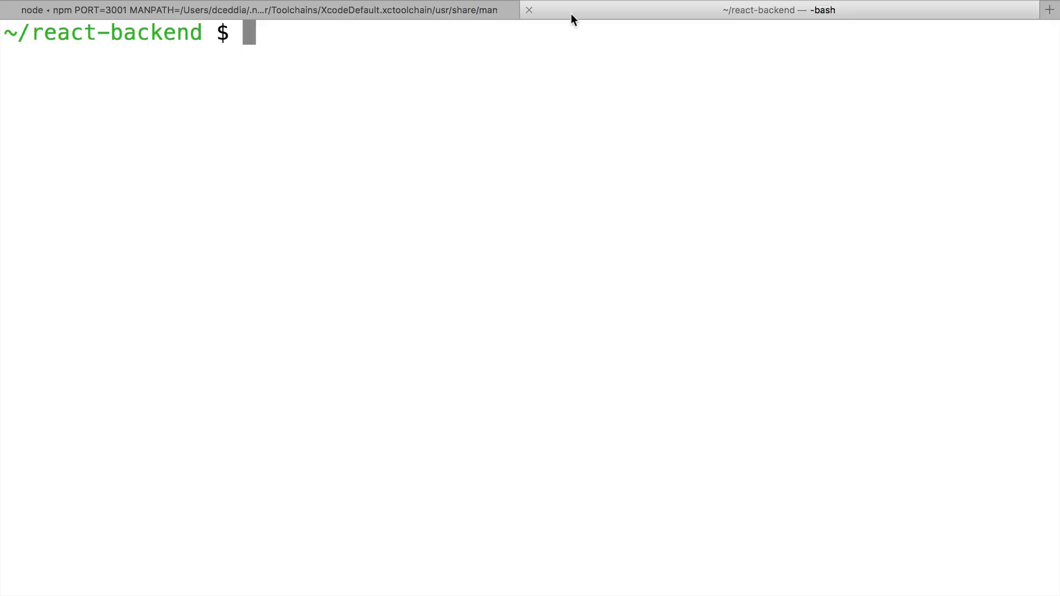
pyautogui.moveTo(546, 101)
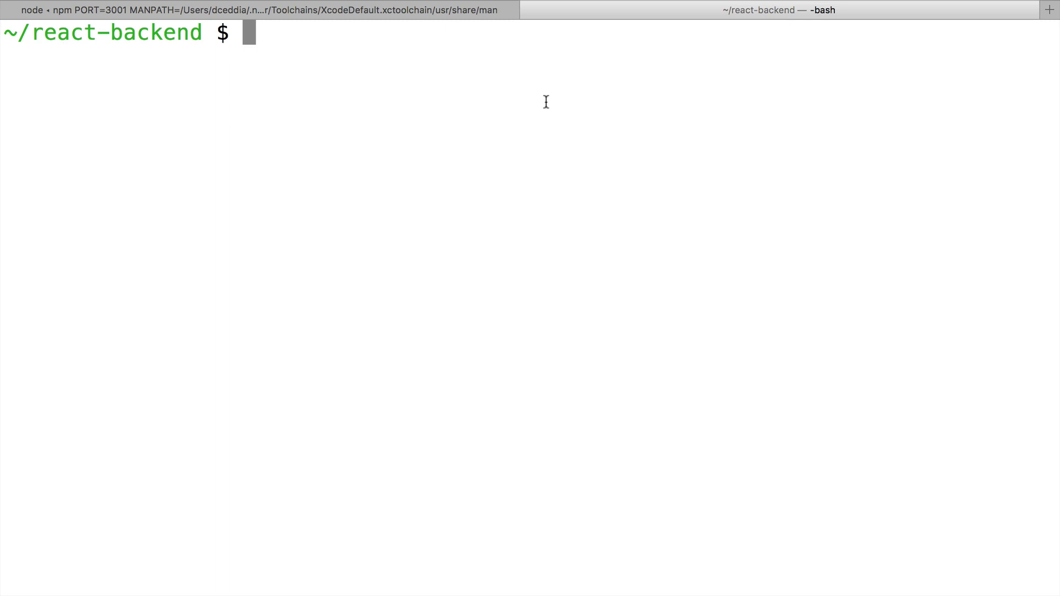
# - Install create-react-app globally and generate a React app named client
pyautogui.write('npm i -g create-re')
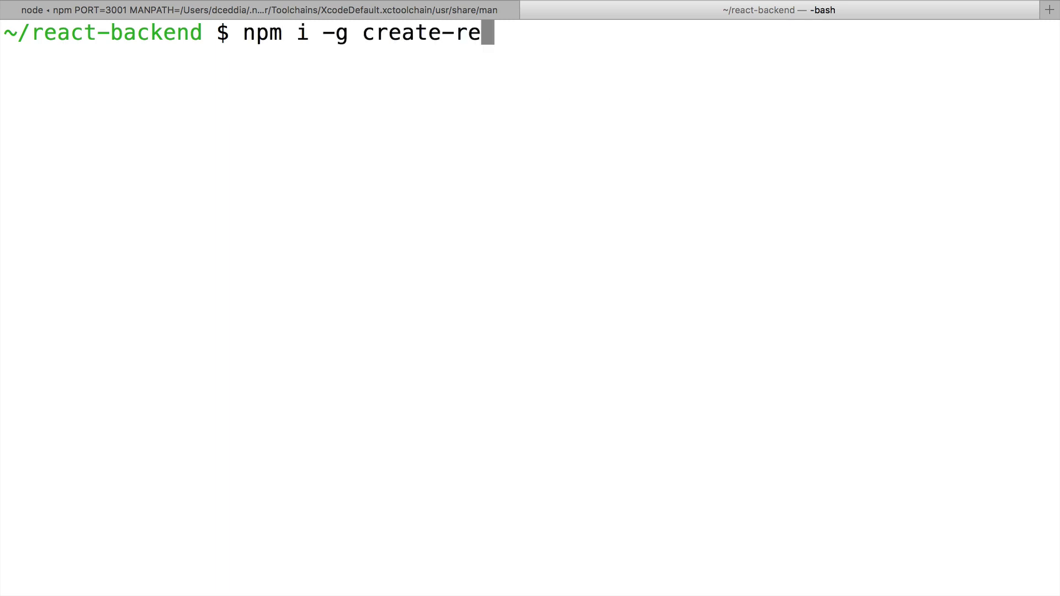
pyautogui.press('Return')
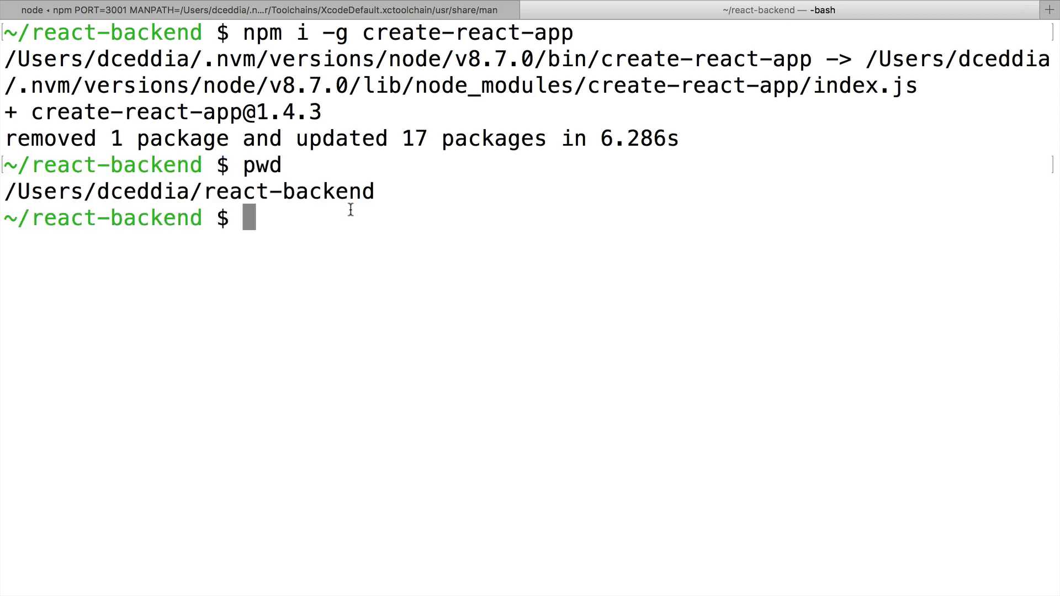
pyautogui.write('create-rea')
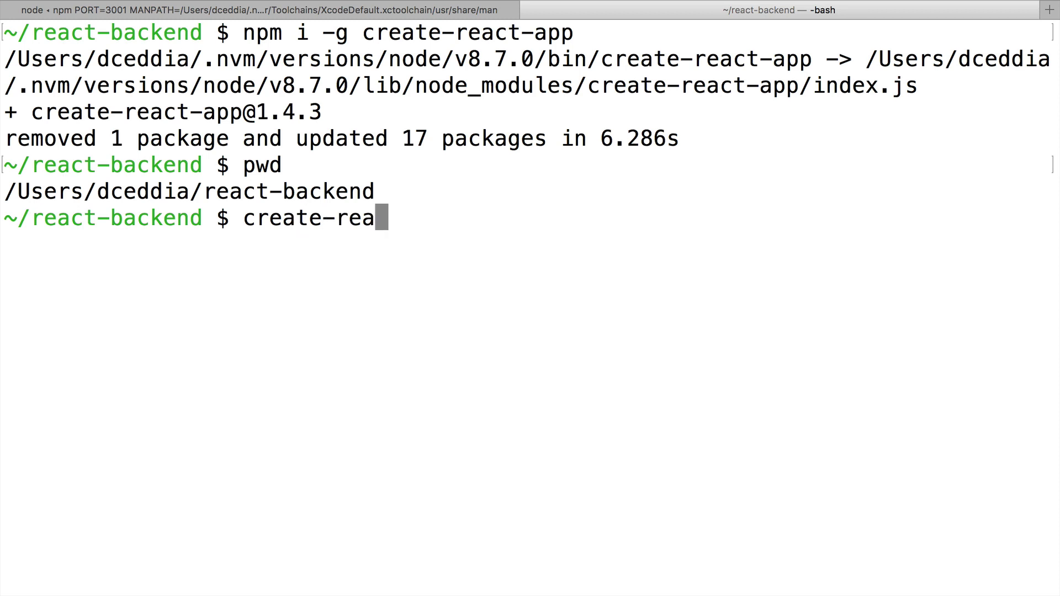
pyautogui.write('ct-app cli')
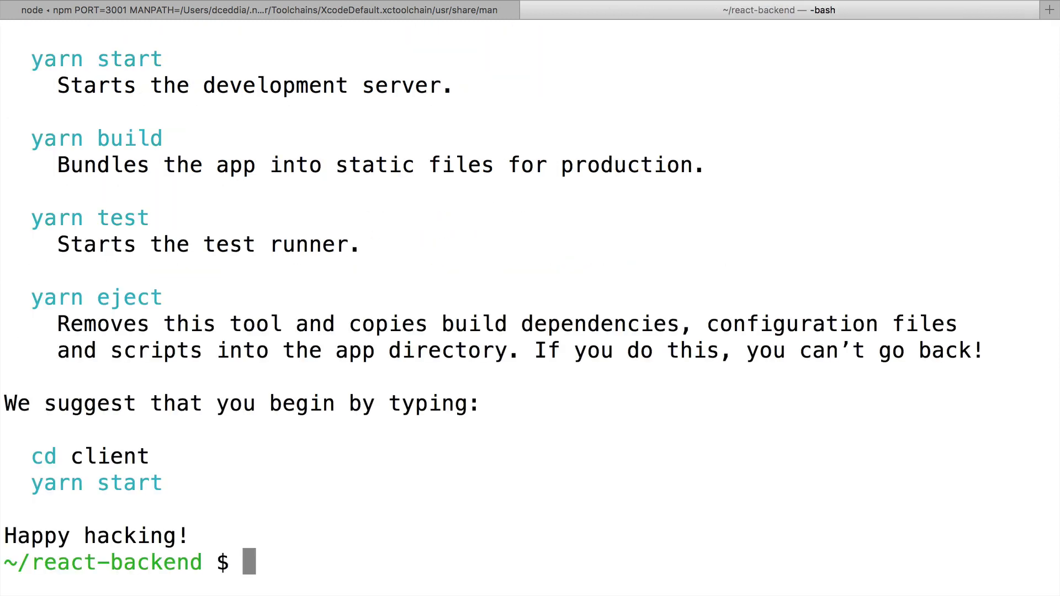
# - Move into the client folder and open its package.json in vim
pyautogui.write('cd c')
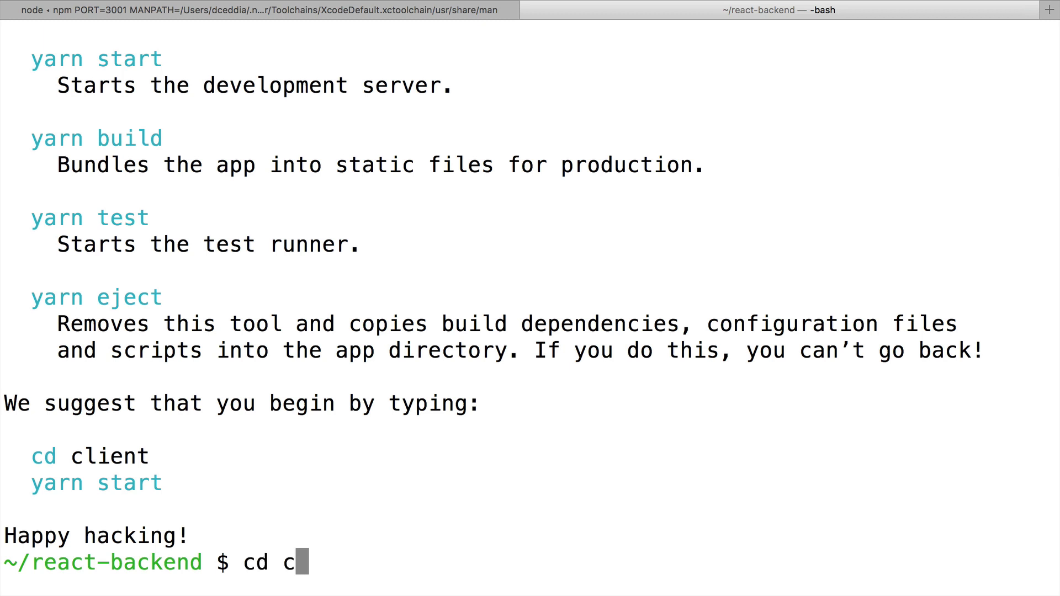
pyautogui.press('Return')
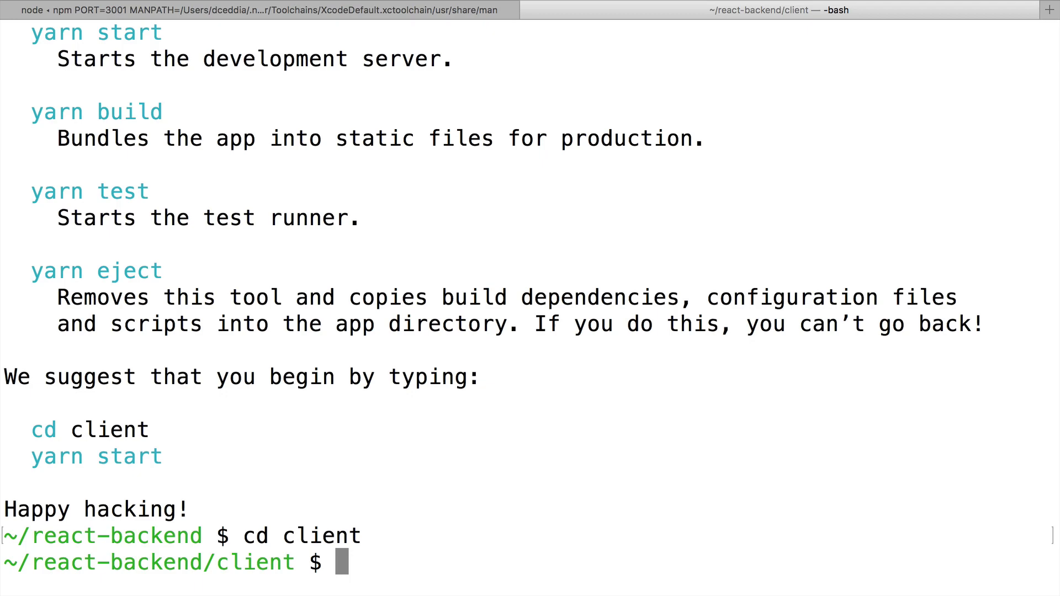
pyautogui.write('vim package.json')
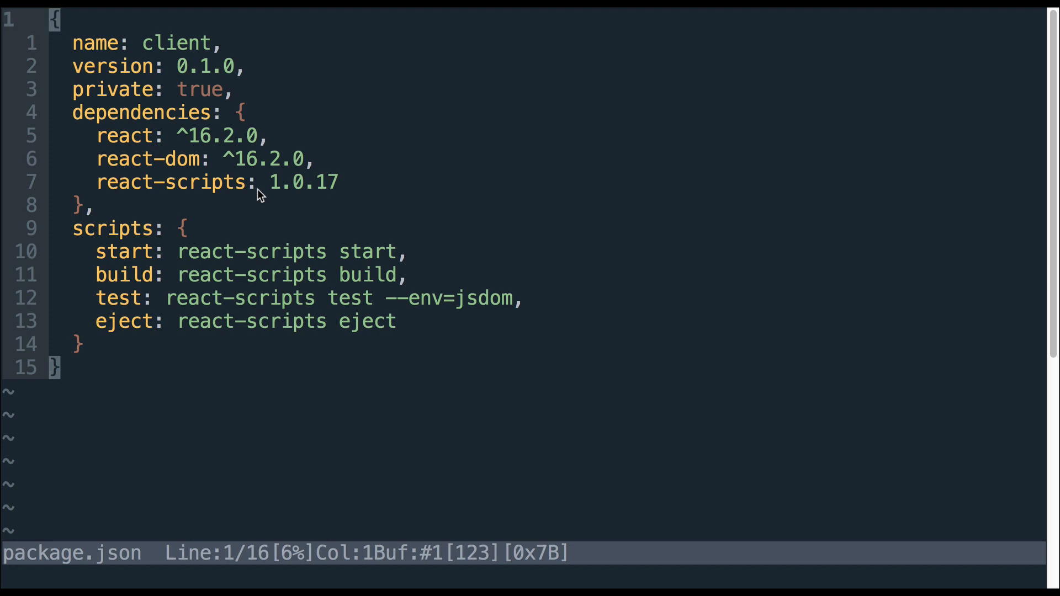
pyautogui.press('G')
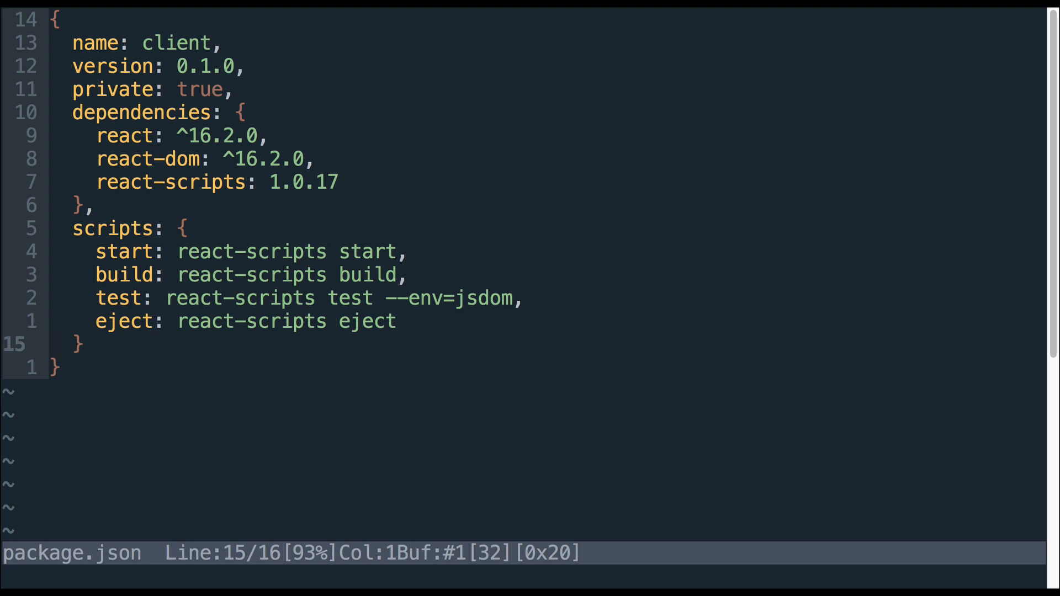
pyautogui.write('"po')
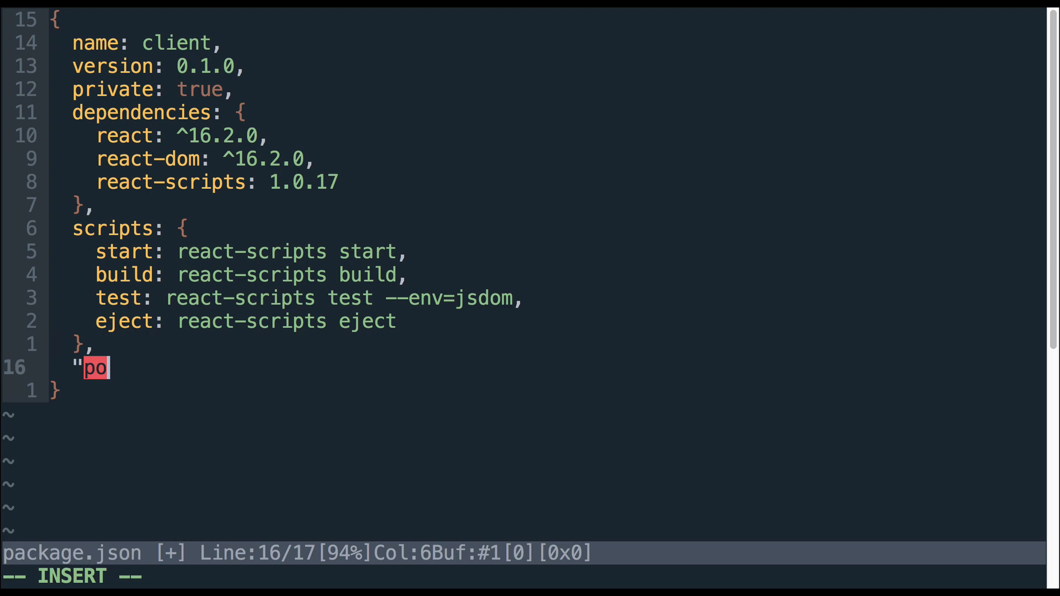
pyautogui.write('xy":')
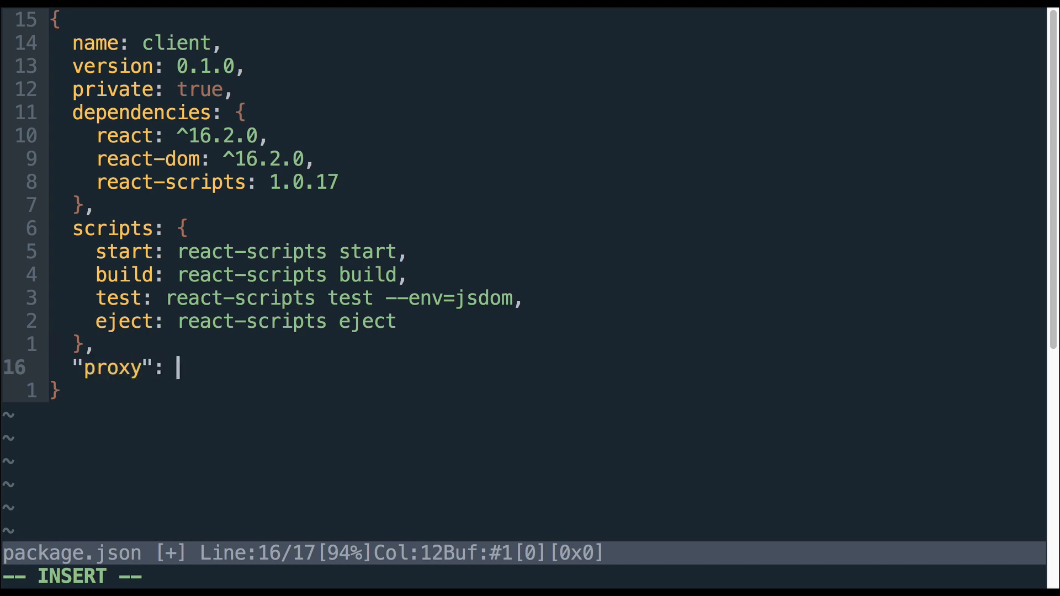
pyautogui.write('http')
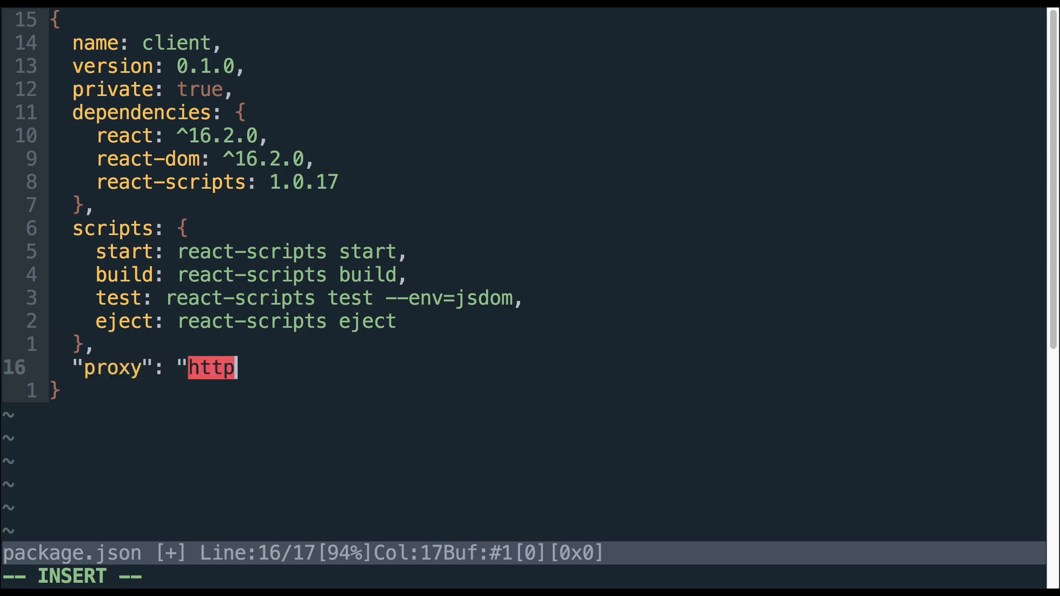
pyautogui.write('://localhost:')
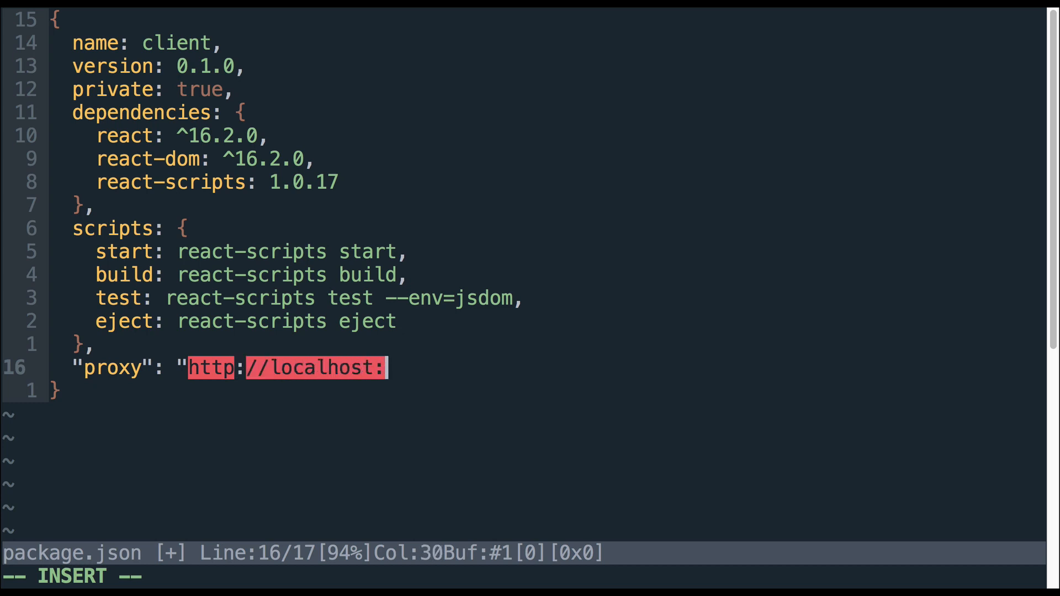
pyautogui.write('3001"')
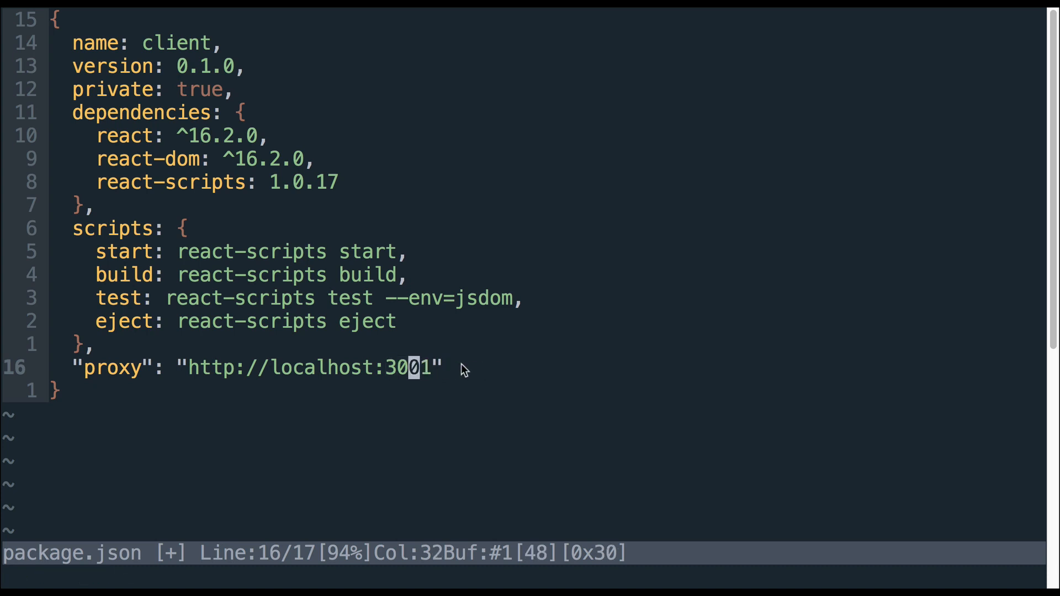
pyautogui.moveTo(454, 350)
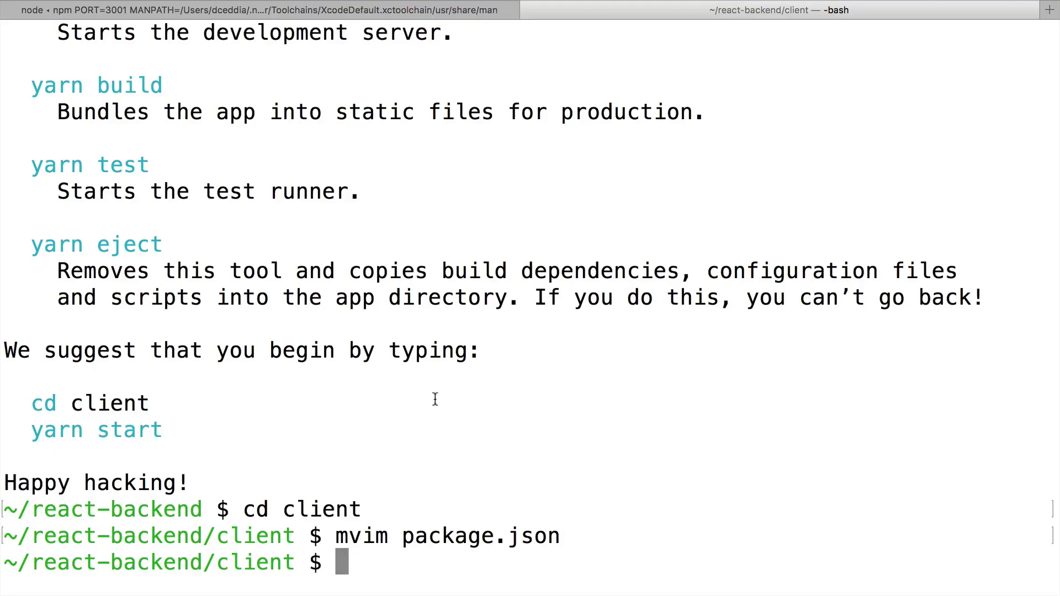
# - Launch the React development server with npm start
pyautogui.write('npm start')
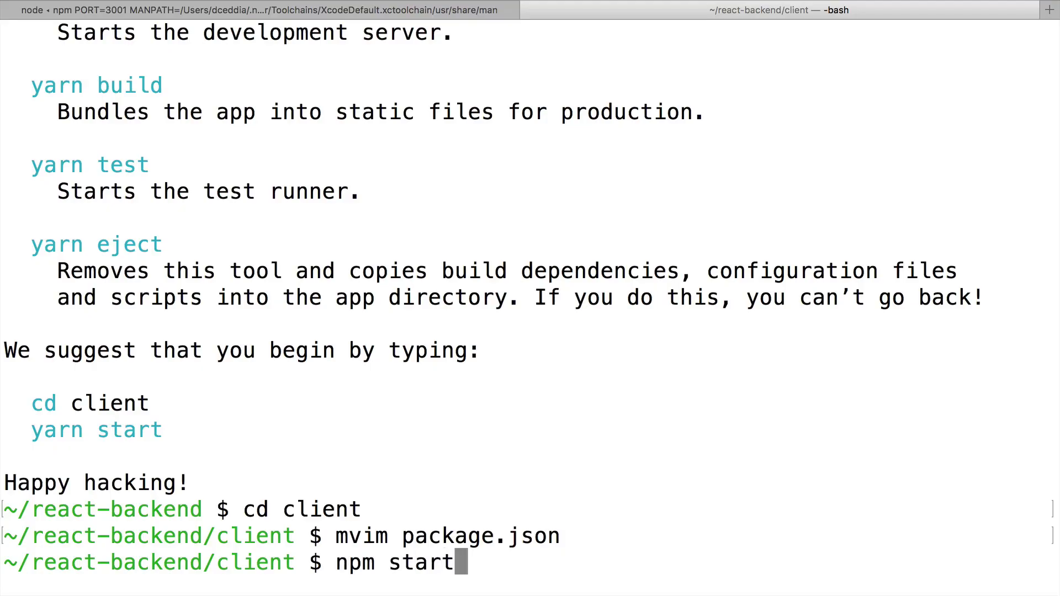
pyautogui.press('Return')
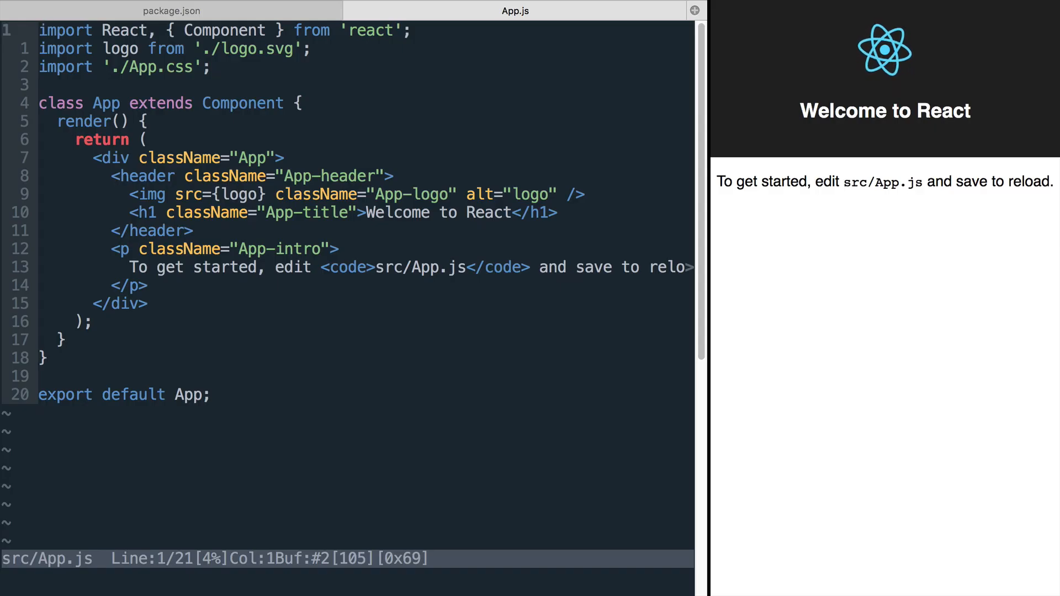
# - Delete the logo import and header markup, then start a new line in the App class body
pyautogui.press('dd')
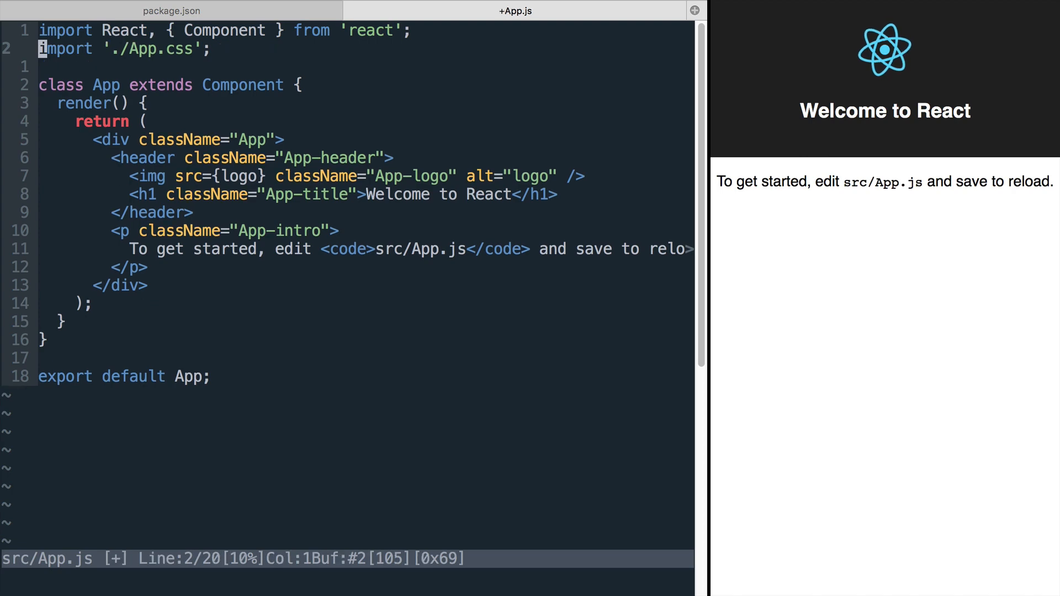
pyautogui.press('V')
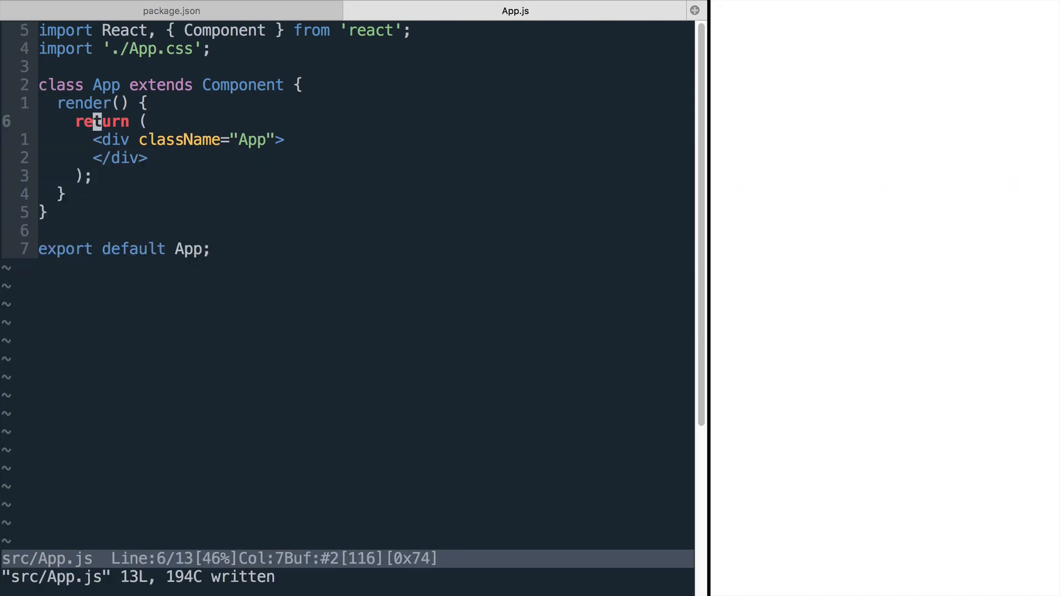
pyautogui.press('o')
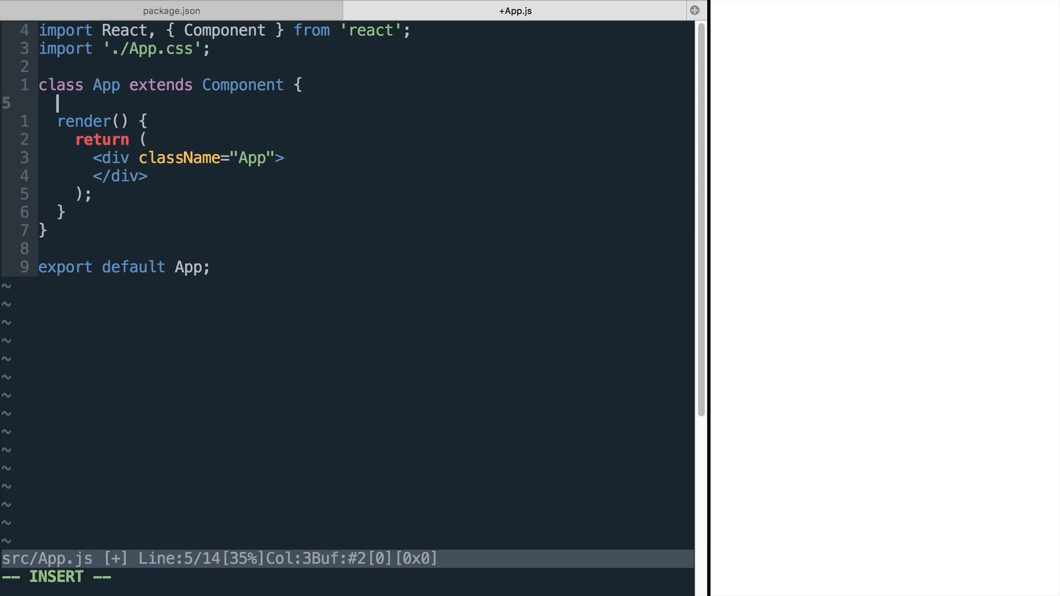
# - Add state = { users: [] } and a componentDidMount that calls fetch('/users')
pyautogui.write('state = {')
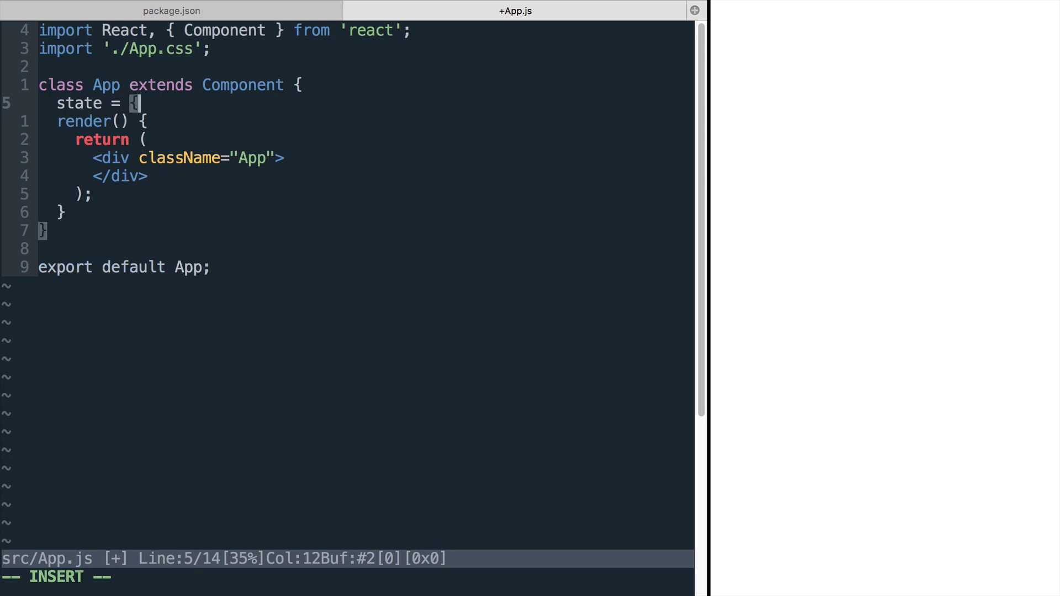
pyautogui.write('users: [] }')
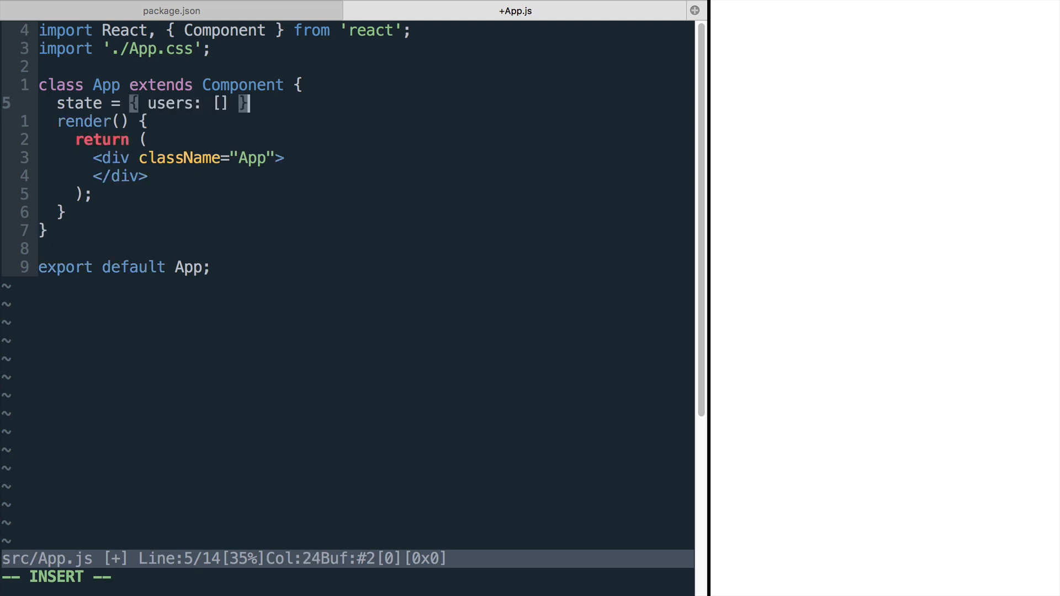
pyautogui.write('componentDidMount() {')
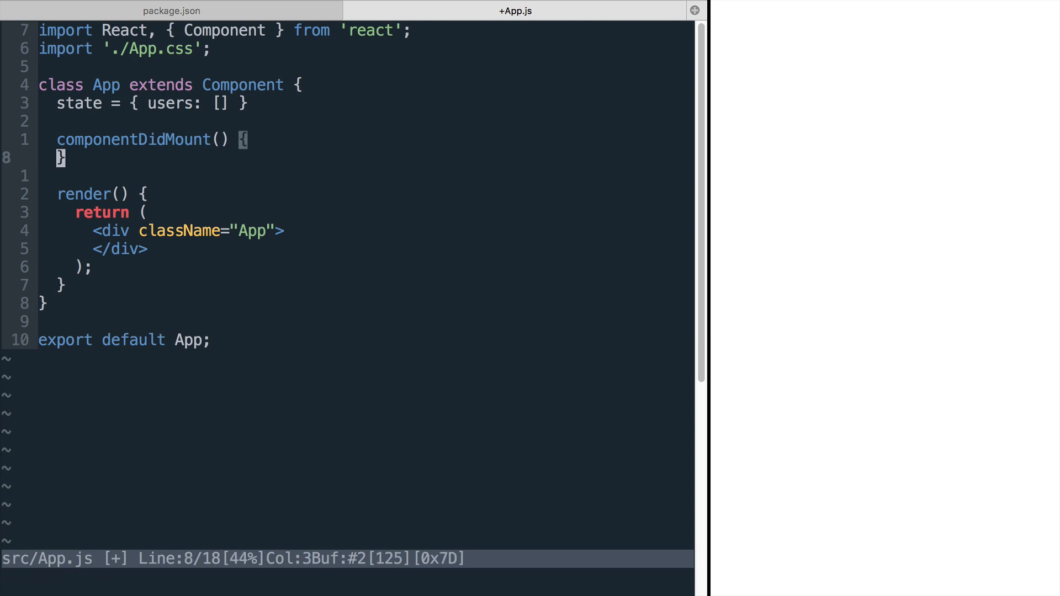
pyautogui.write("fetch('/users')")
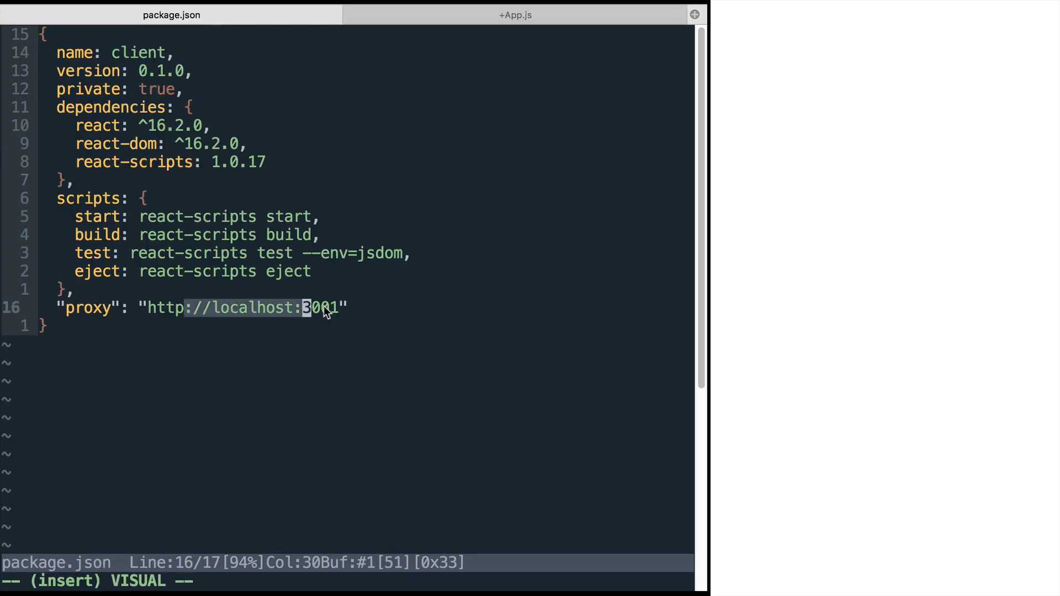
pyautogui.moveTo(493, 19)
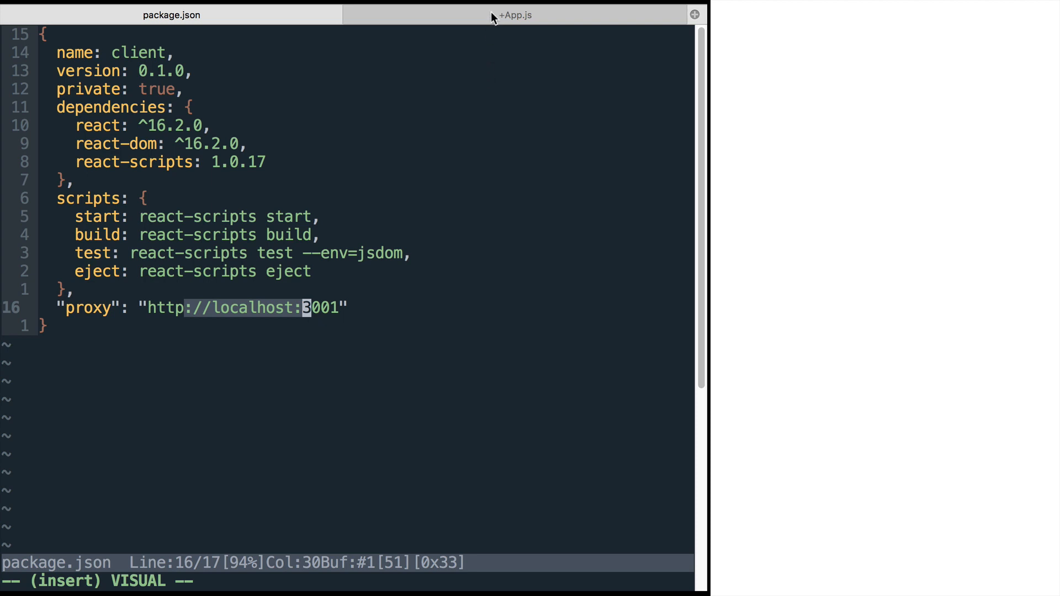
# - Check the proxy setting in the package.json tab and return to App.js
pyautogui.click(516, 15)
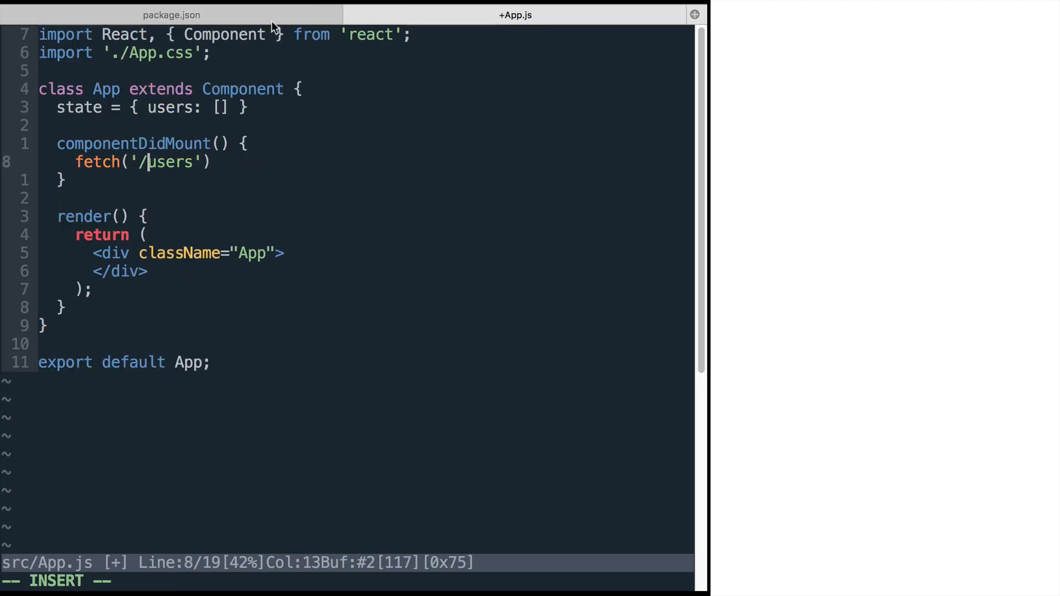
pyautogui.click(171, 14)
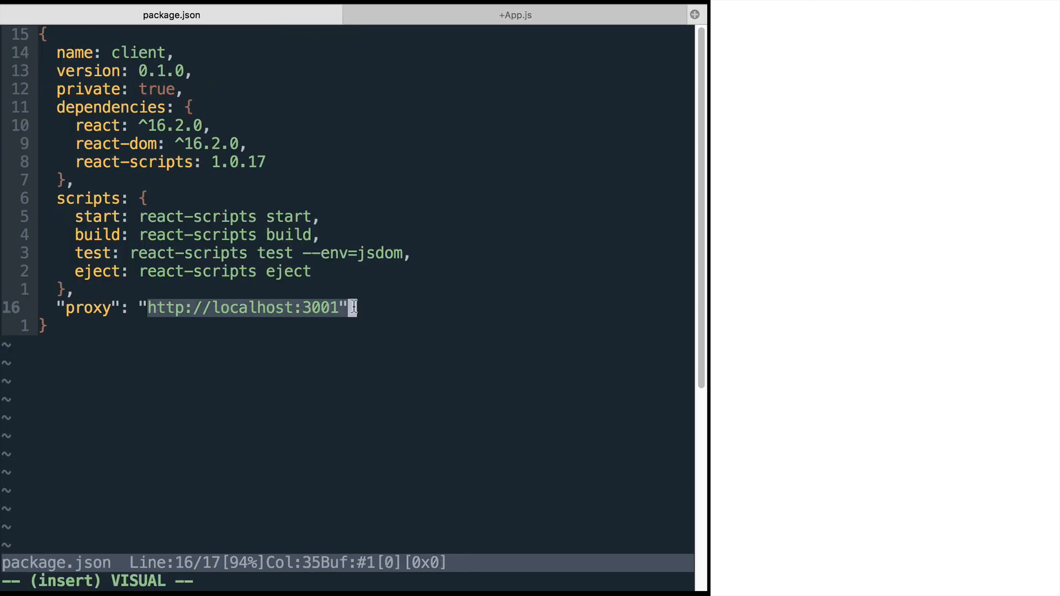
pyautogui.click(516, 14)
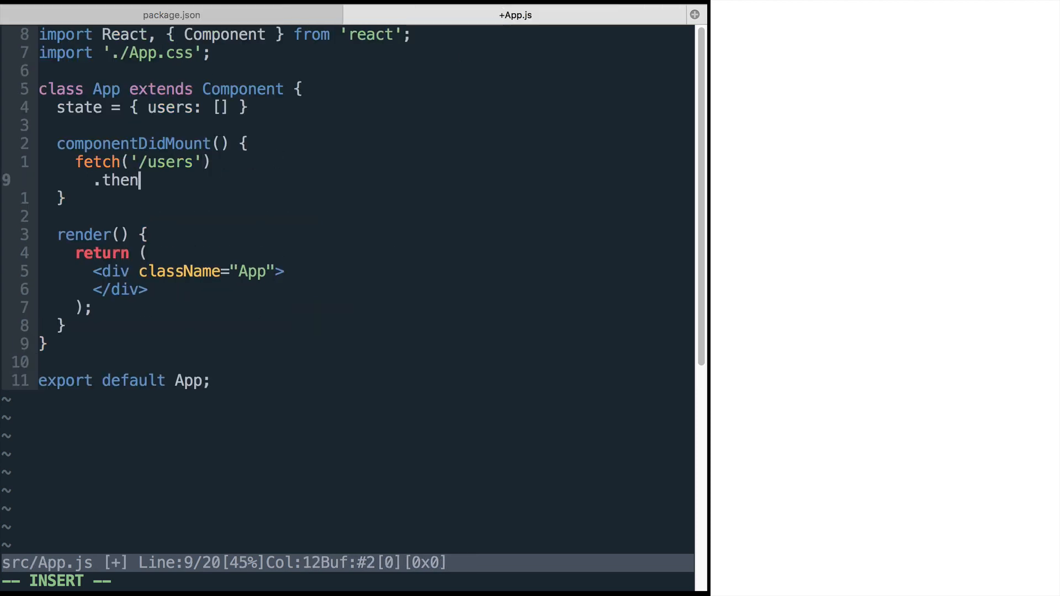
# - Append .then(res => res.json()) to the fetch chain in App.js
pyautogui.write('(res =>')
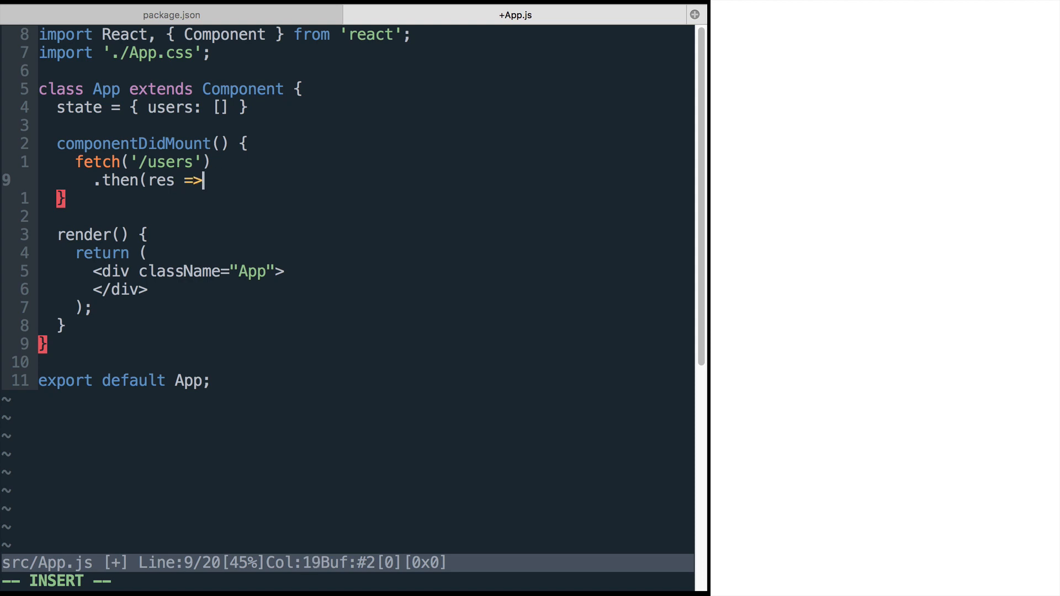
pyautogui.write('res.jso')
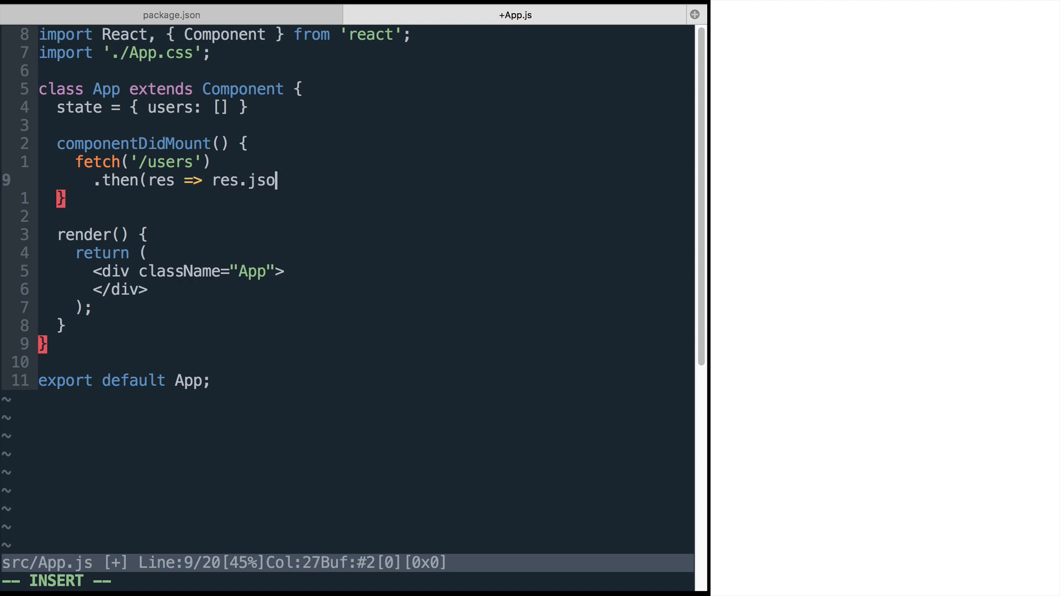
pyautogui.write('n())')
pyautogui.write('.then(users => this.setState({ users }));')
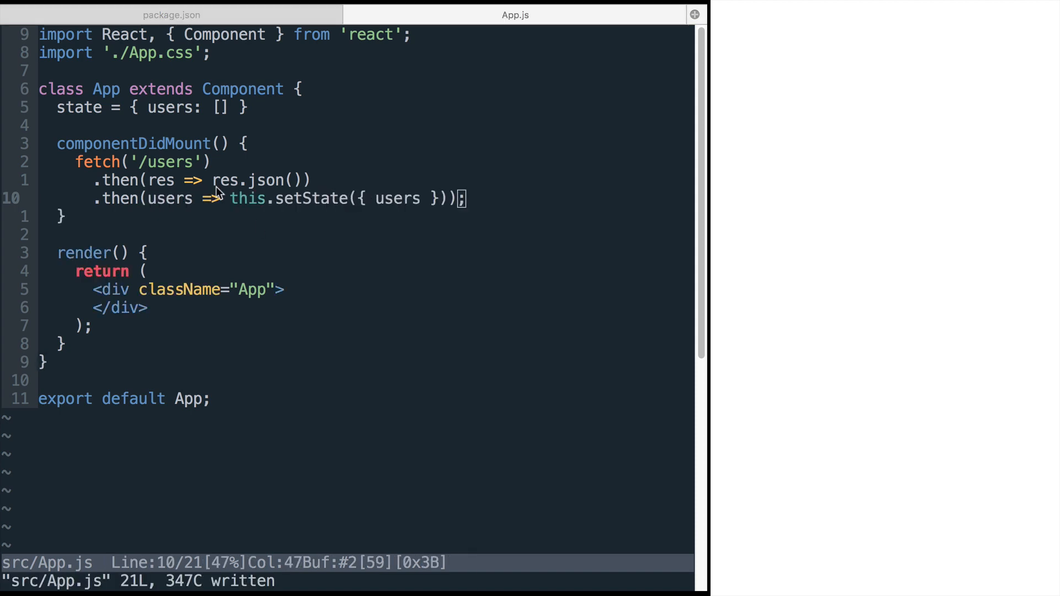
pyautogui.moveTo(294, 296)
pyautogui.write('{this.')
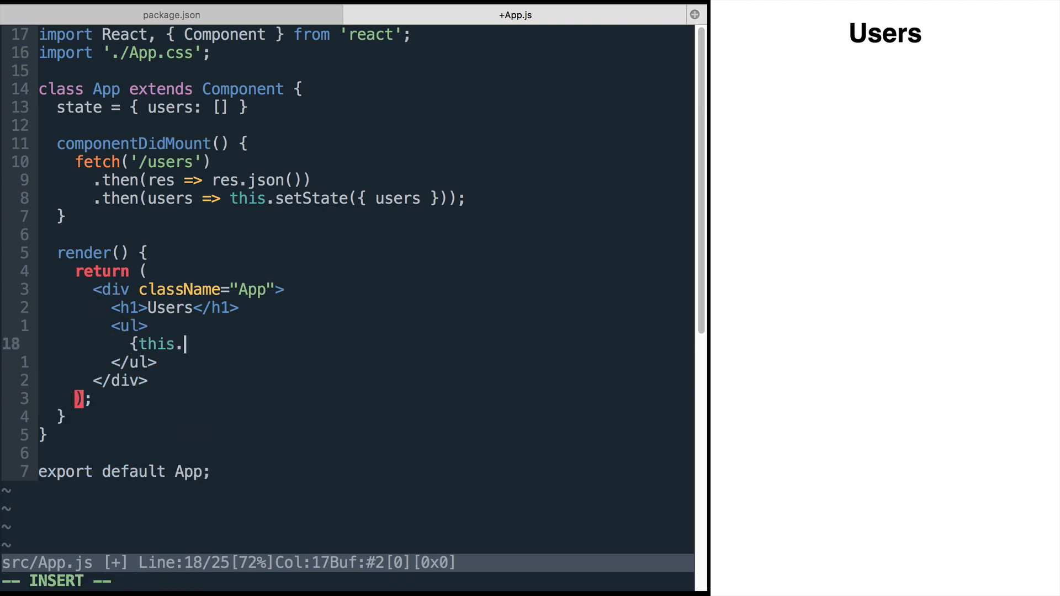
# - Map this.state.users to <li key={user.id}>{user.username}</li> items in the render
pyautogui.write('state.users')
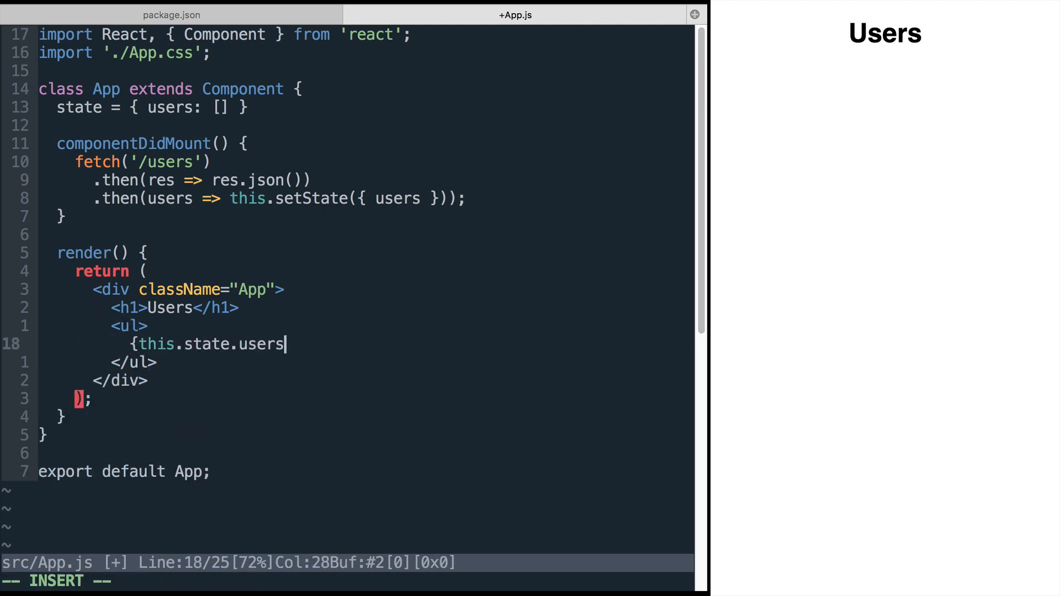
pyautogui.write('.map(user =>')
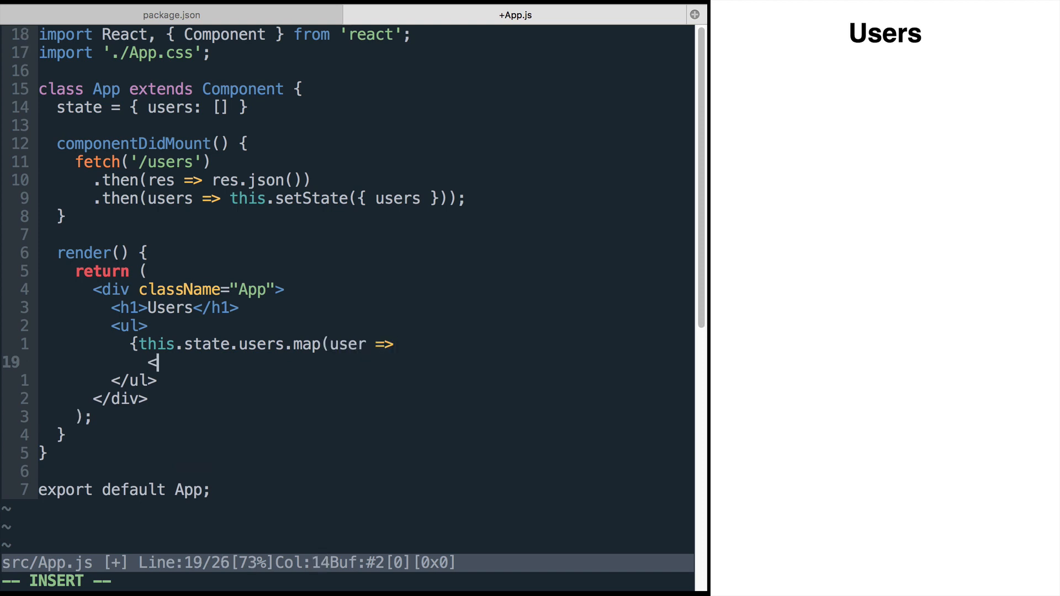
pyautogui.write('<li key=')
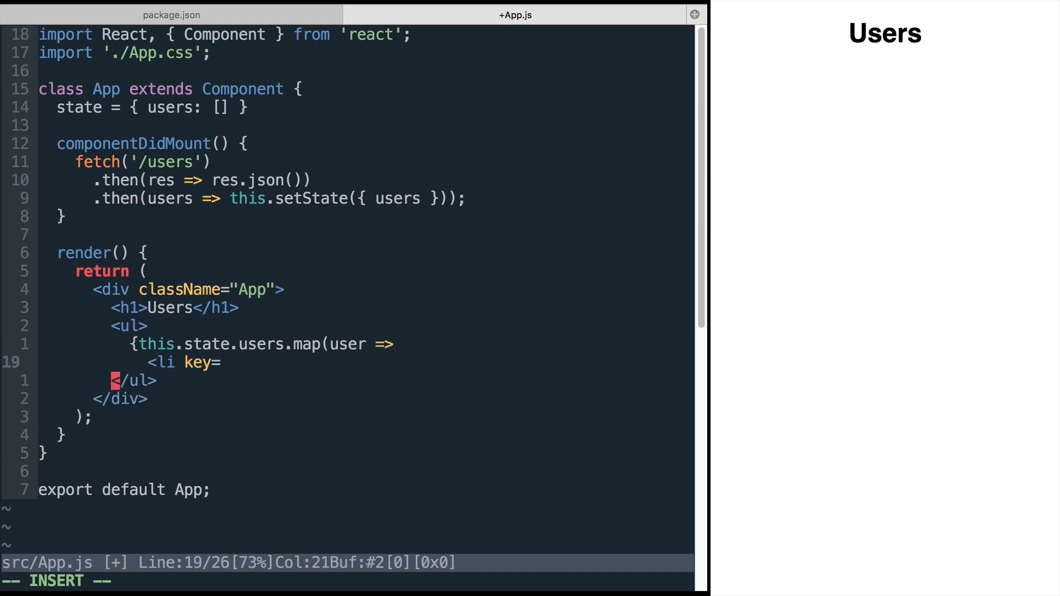
pyautogui.write('{user')
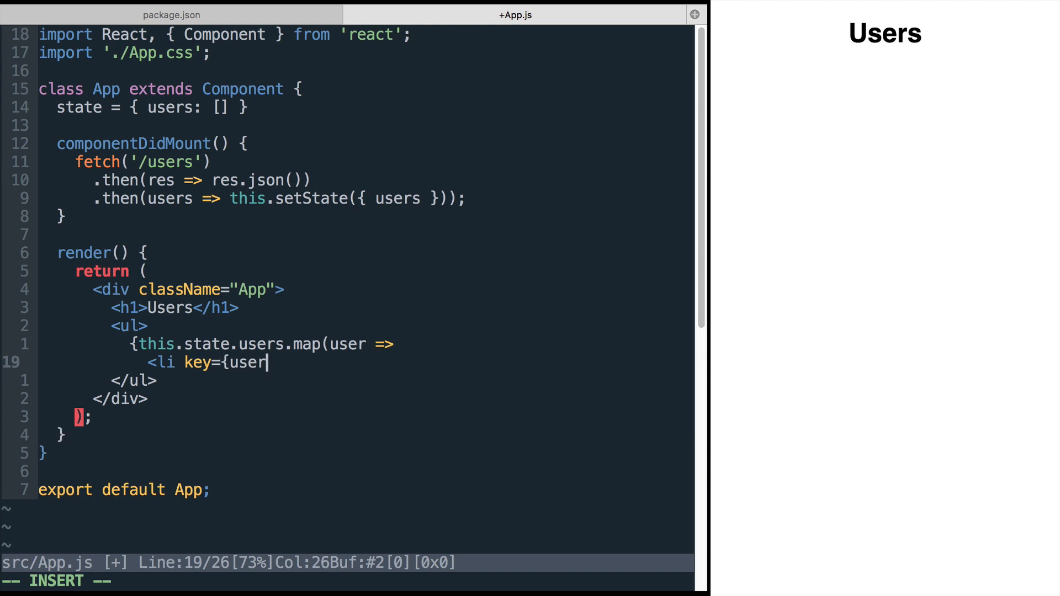
pyautogui.write('.id}>{user.')
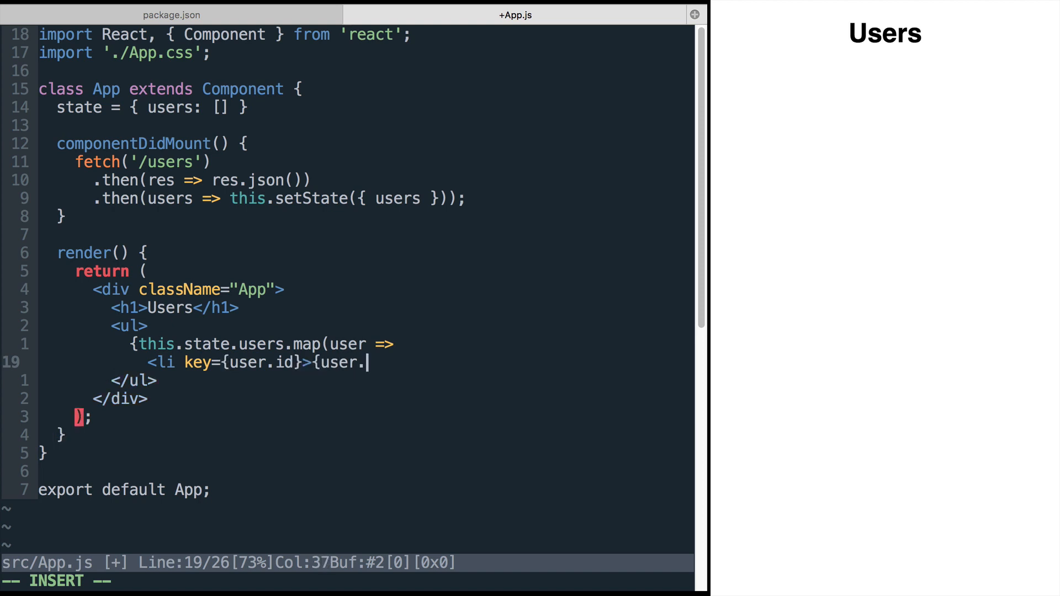
pyautogui.write('username}</li>')
pyautogui.write(')}')
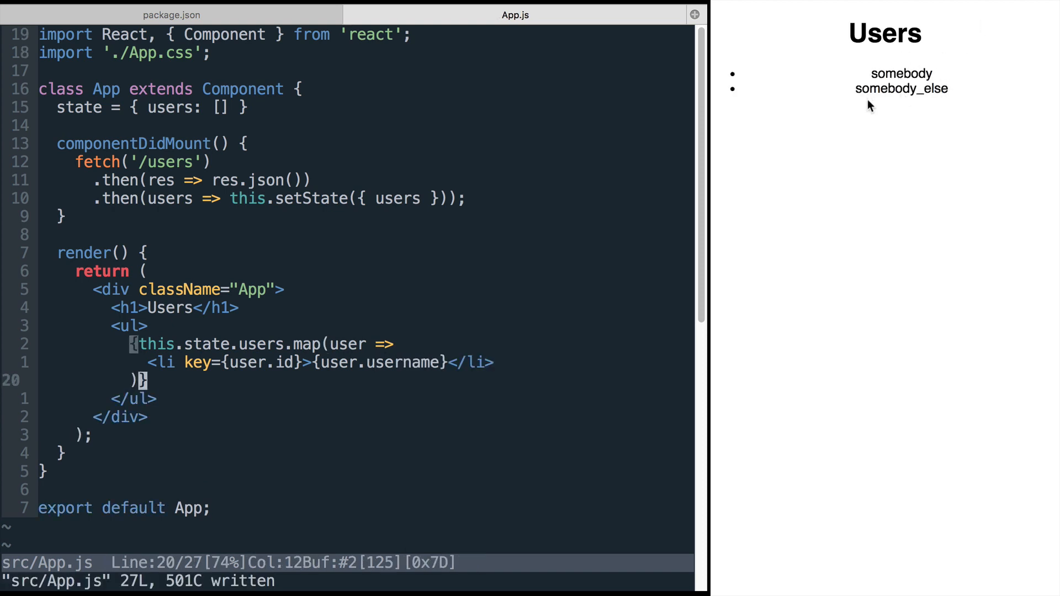
pyautogui.moveTo(287, 376)
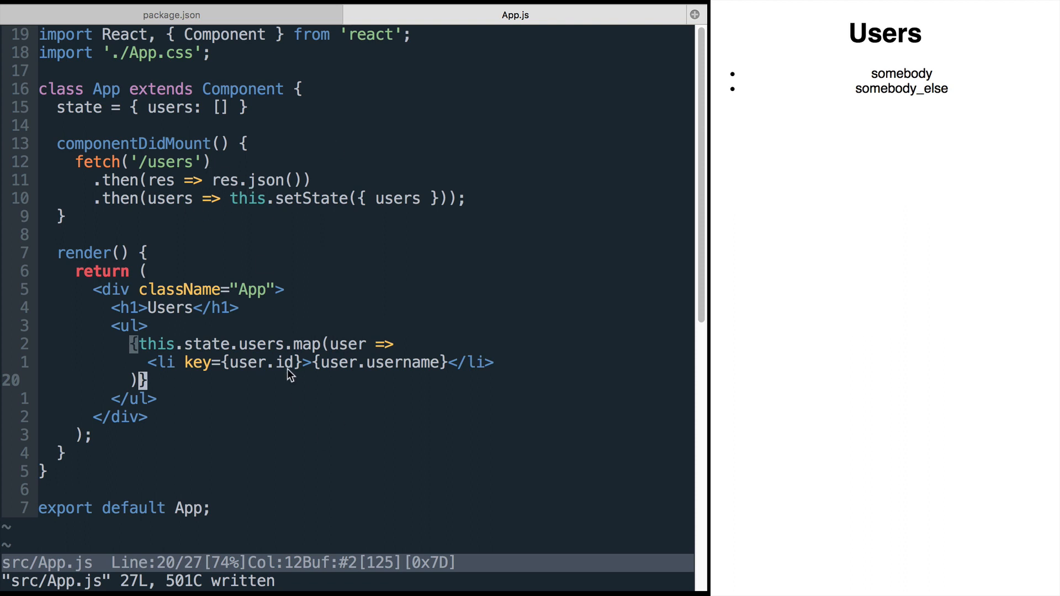
pyautogui.moveTo(714, 263)
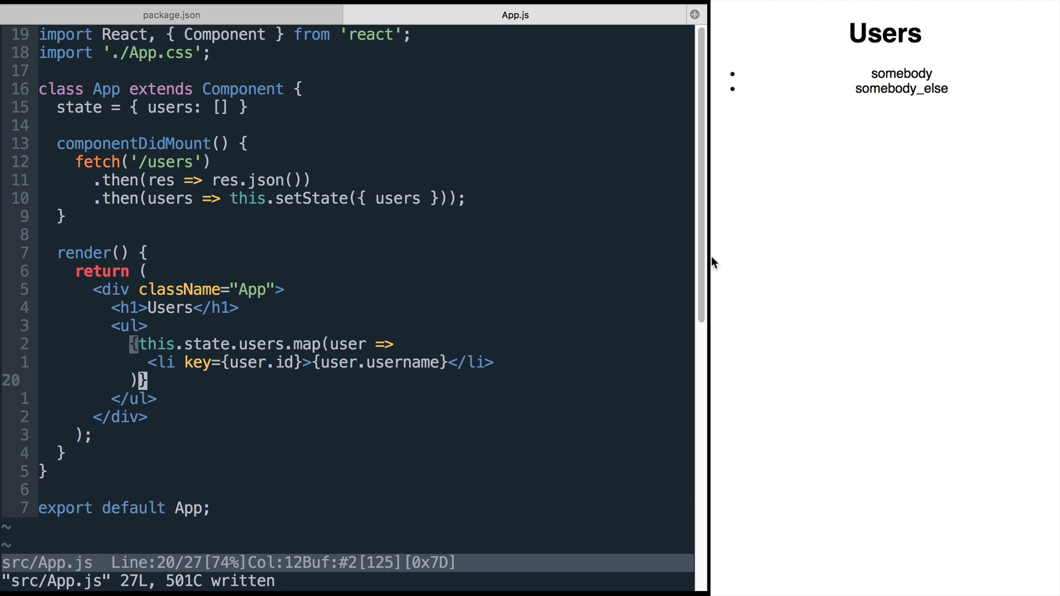
pyautogui.moveTo(583, 375)
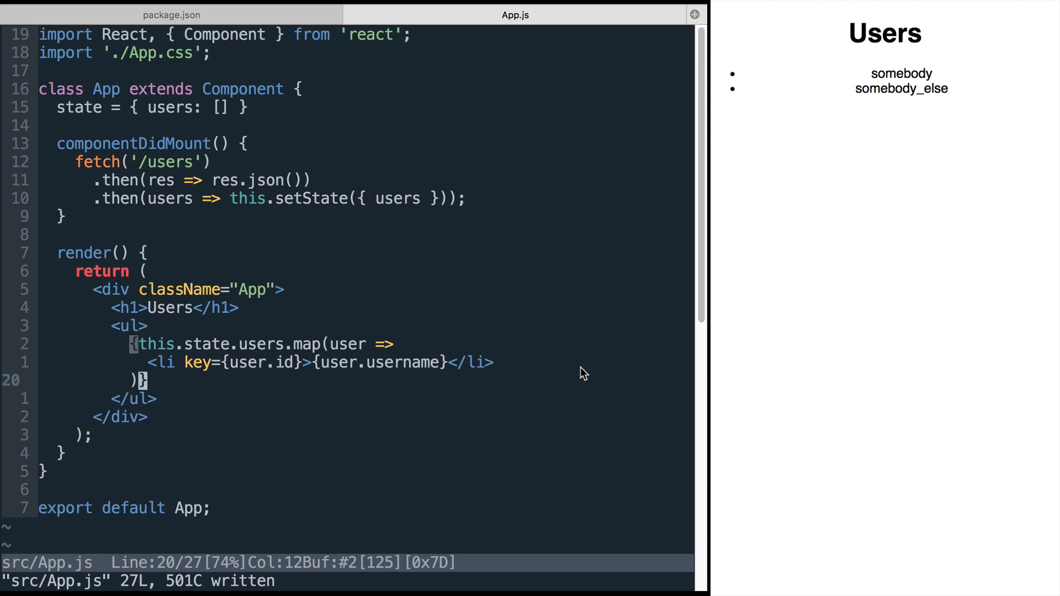
pyautogui.moveTo(276, 19)
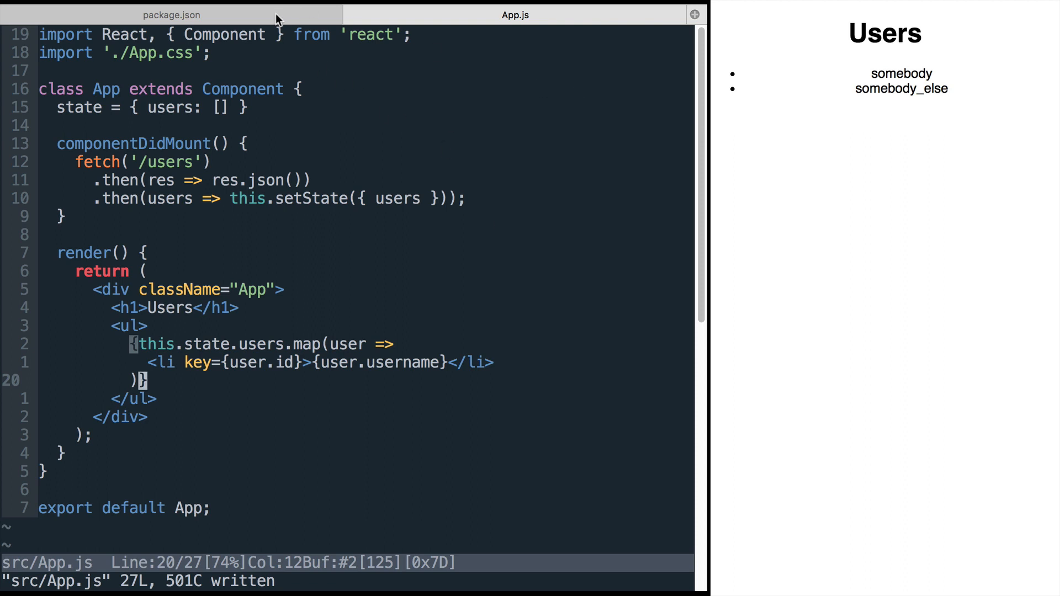
pyautogui.click(171, 15)
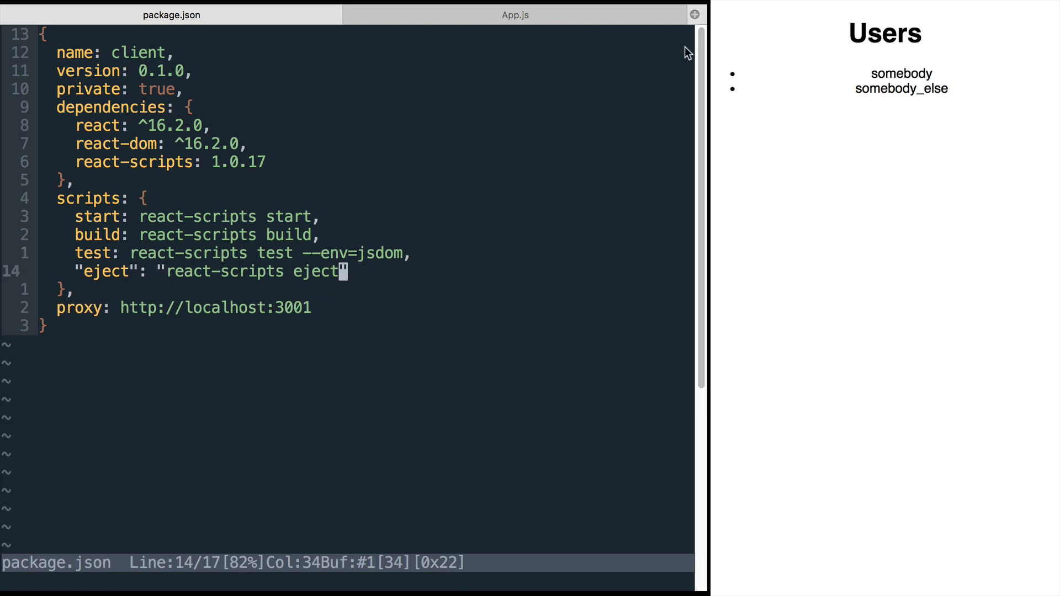
pyautogui.click(516, 15)
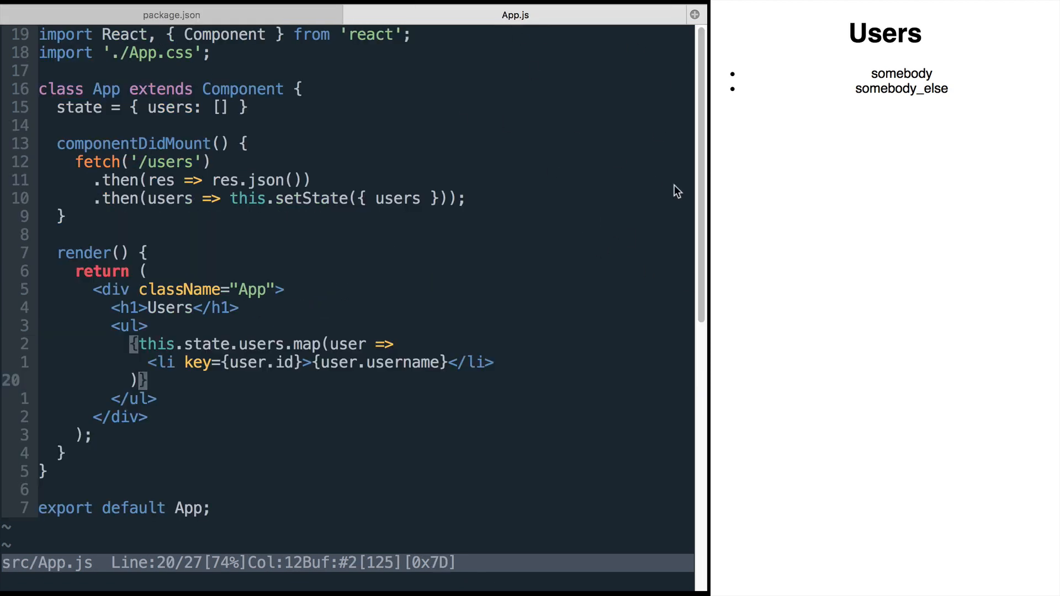